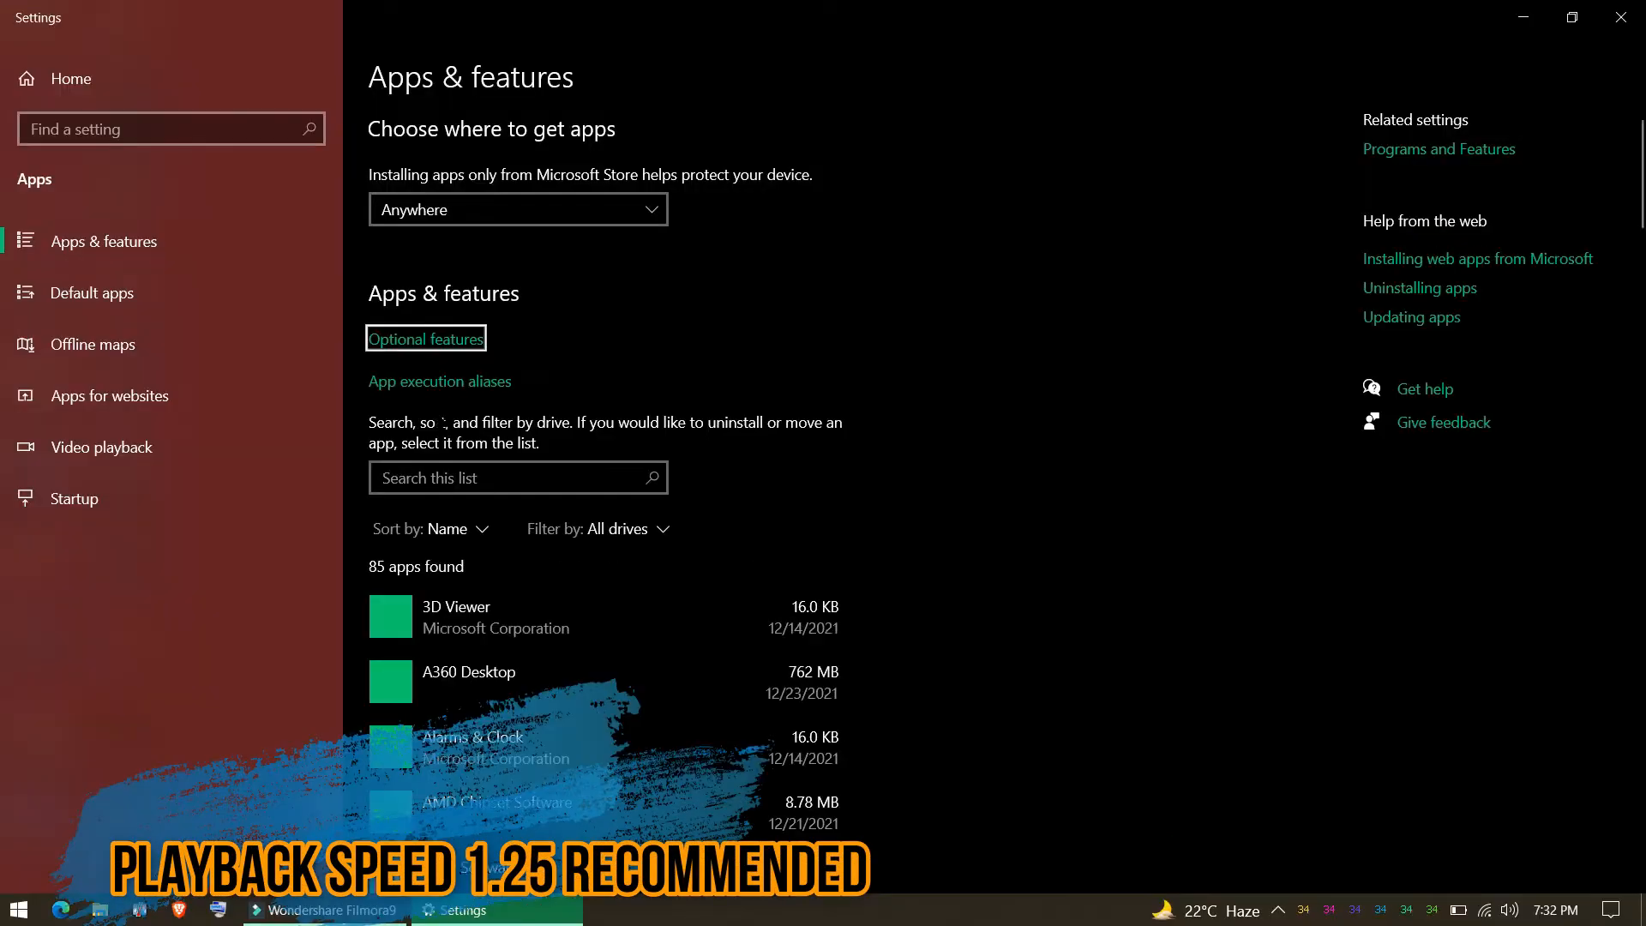
# Tick Bangla Script Supplemental Fonts in the Add a feature list under Optional features
pyautogui.click(425, 338)
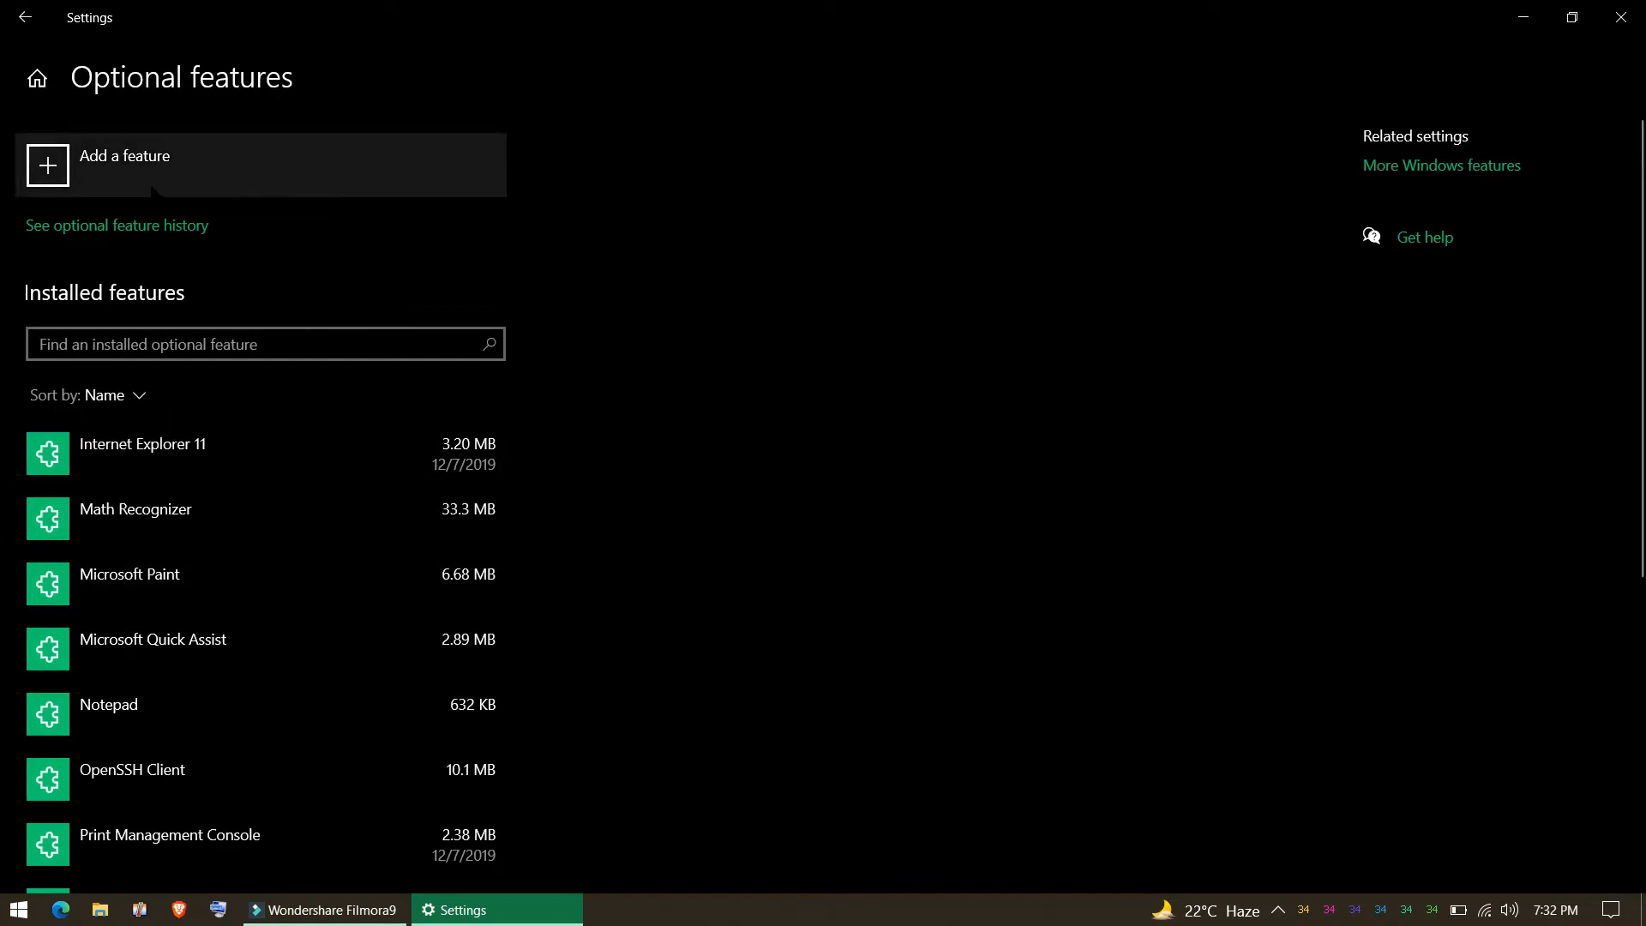
pyautogui.click(123, 156)
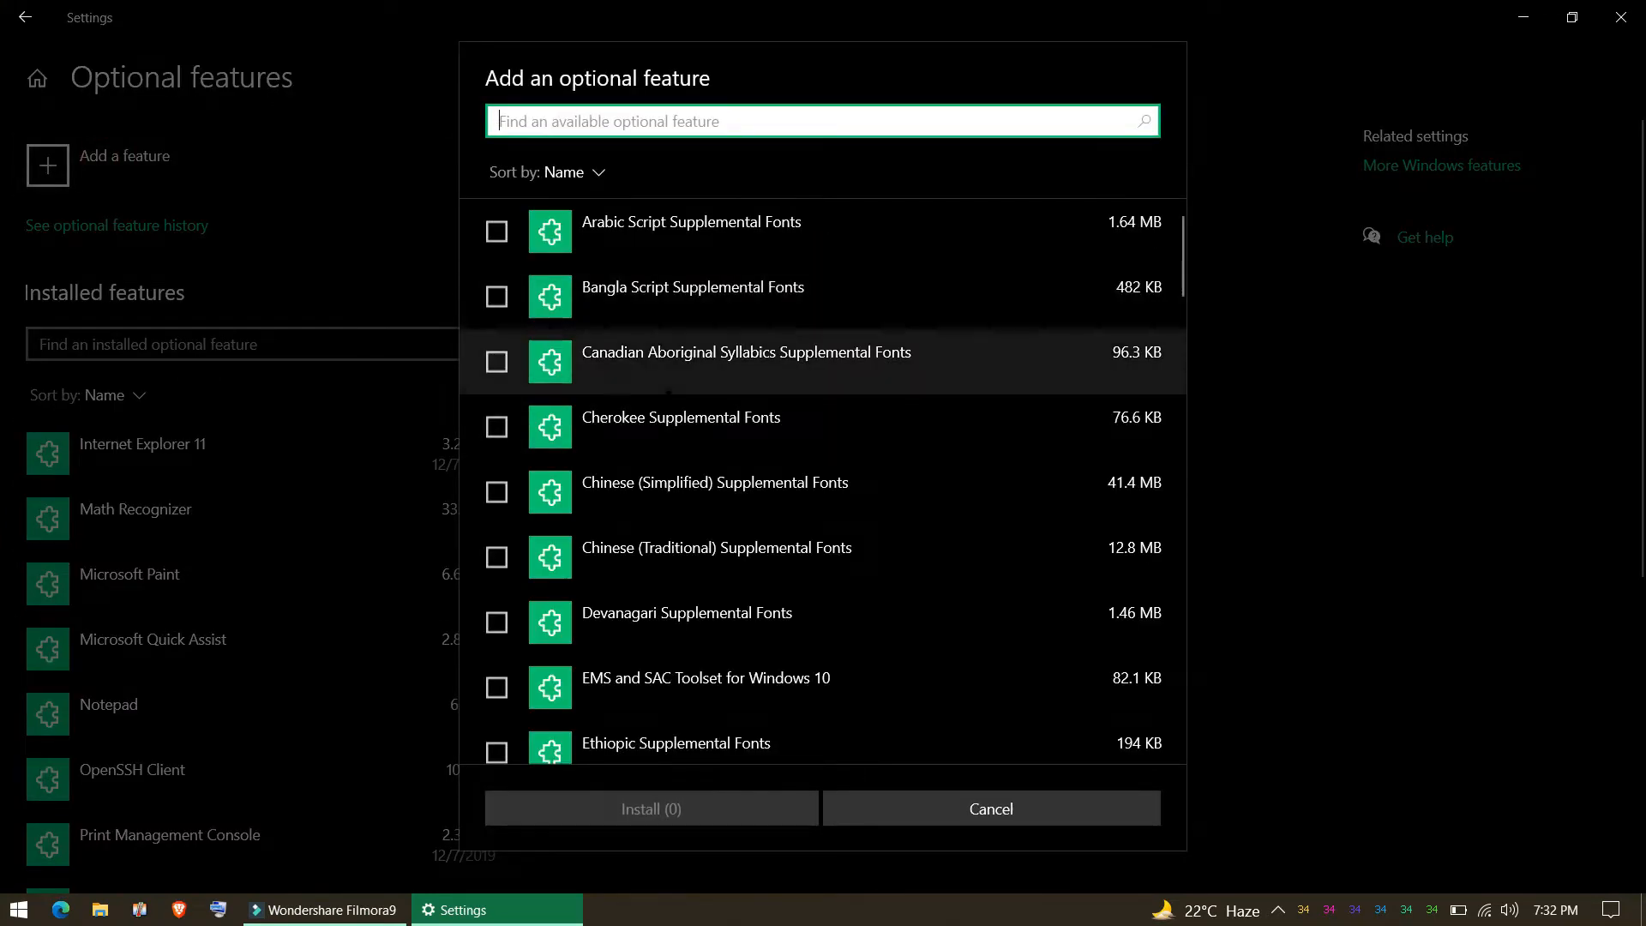
pyautogui.click(497, 297)
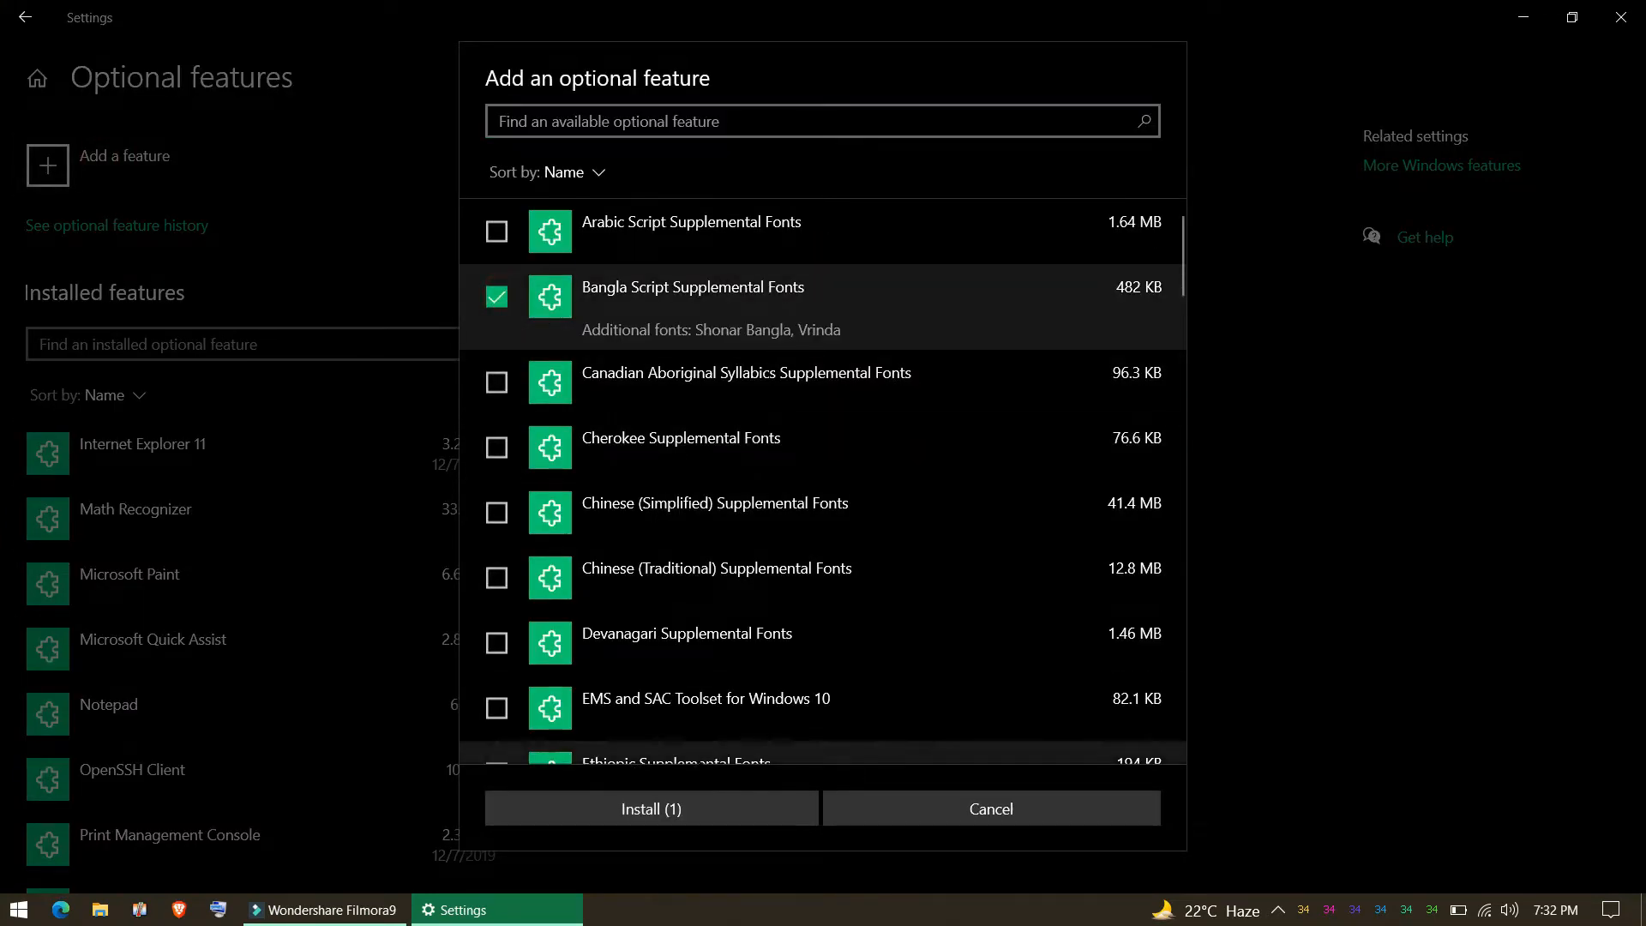
pyautogui.click(651, 808)
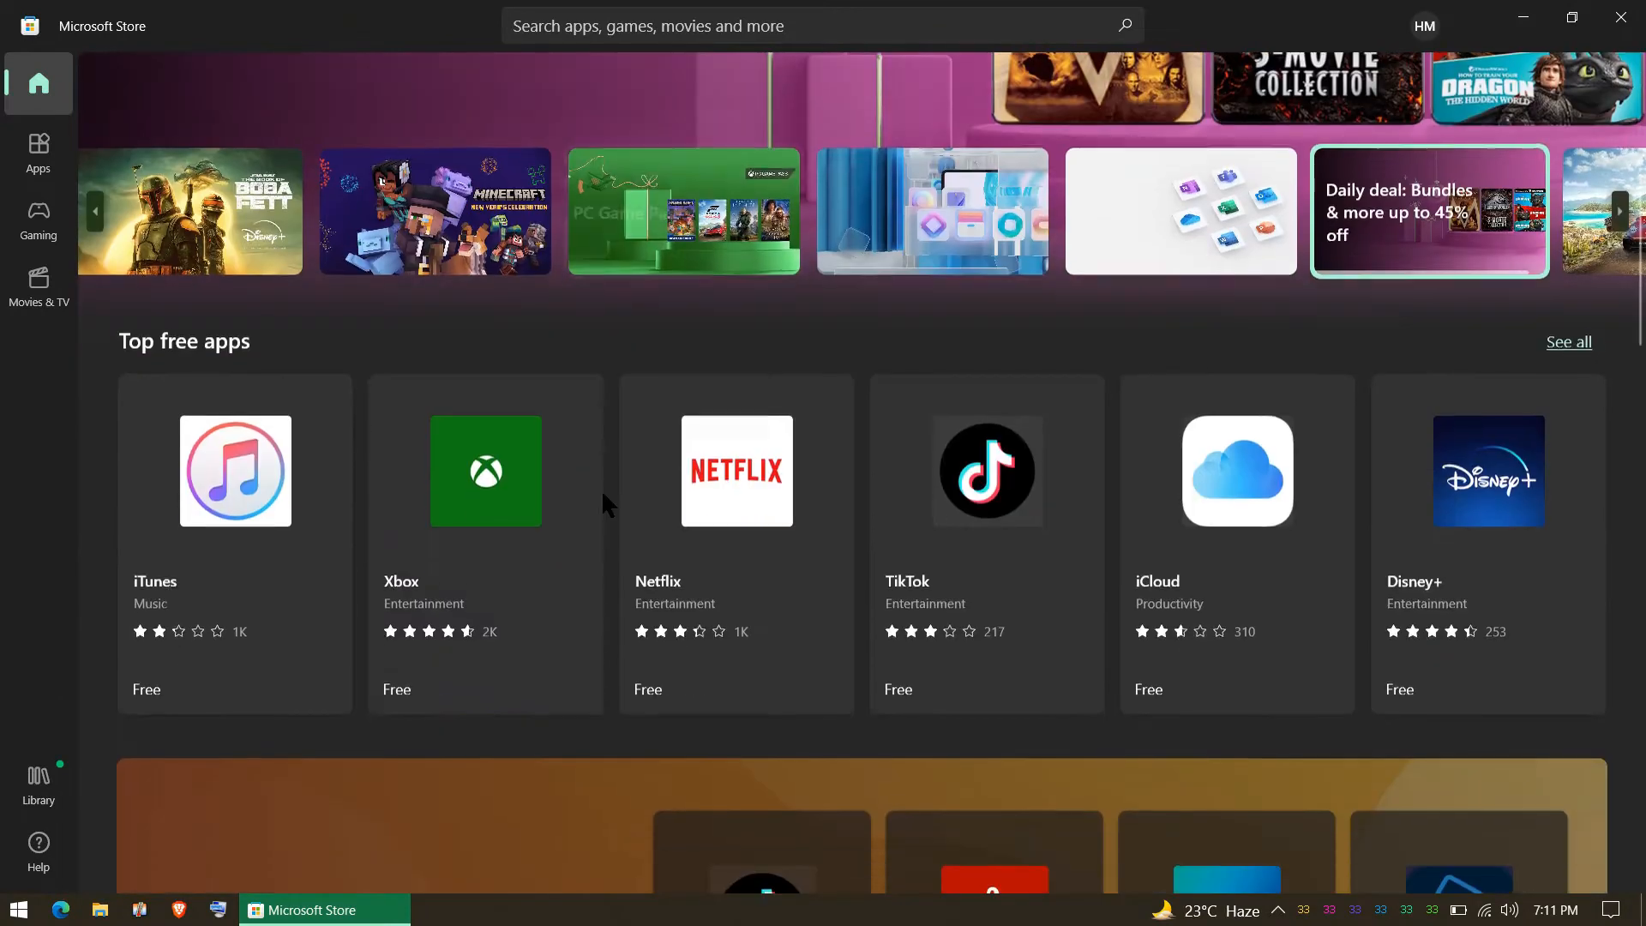
# Retry the Paint 3D download from its Store page, hitting connection error 0x80072EFD
pyautogui.scroll(-3)
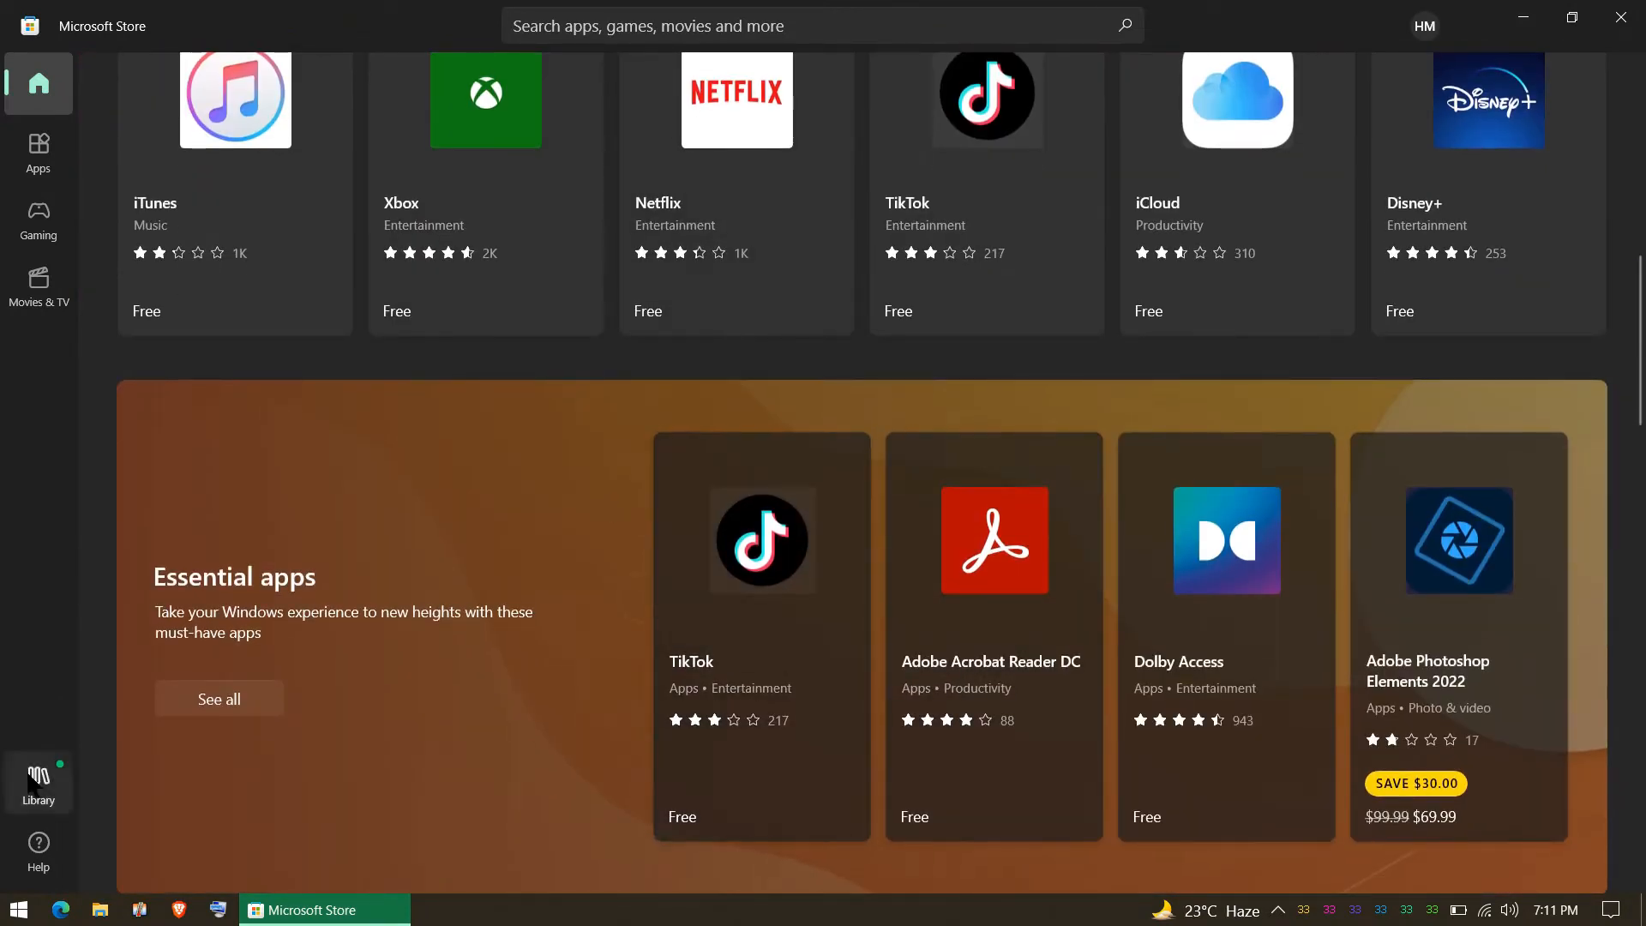
pyautogui.click(38, 782)
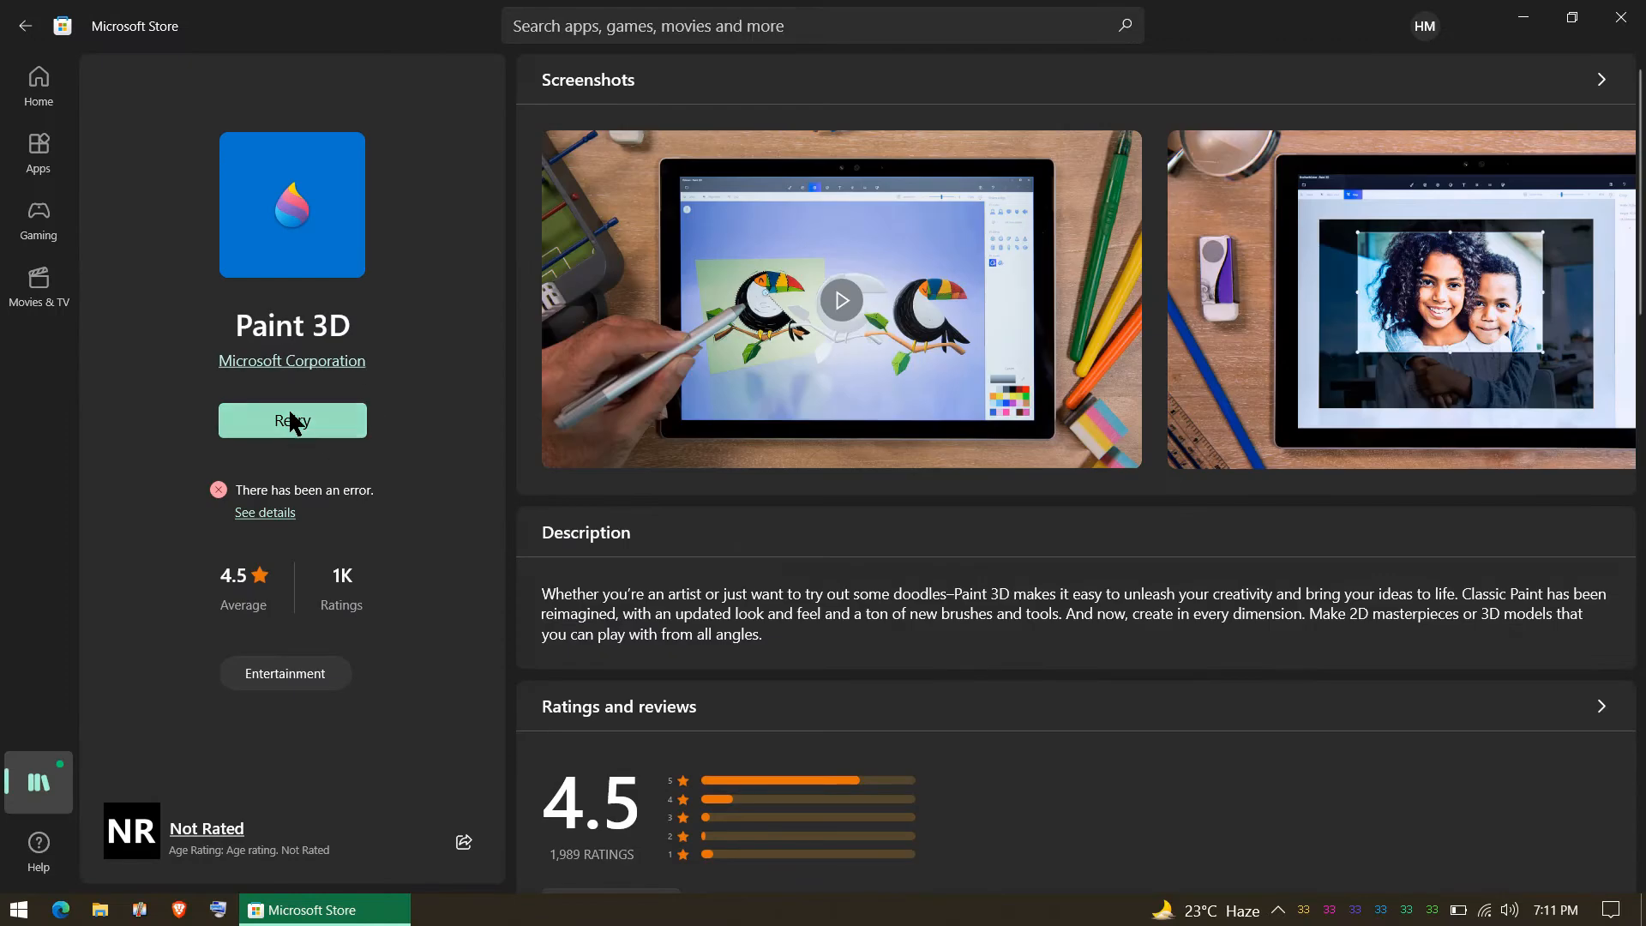
pyautogui.click(291, 420)
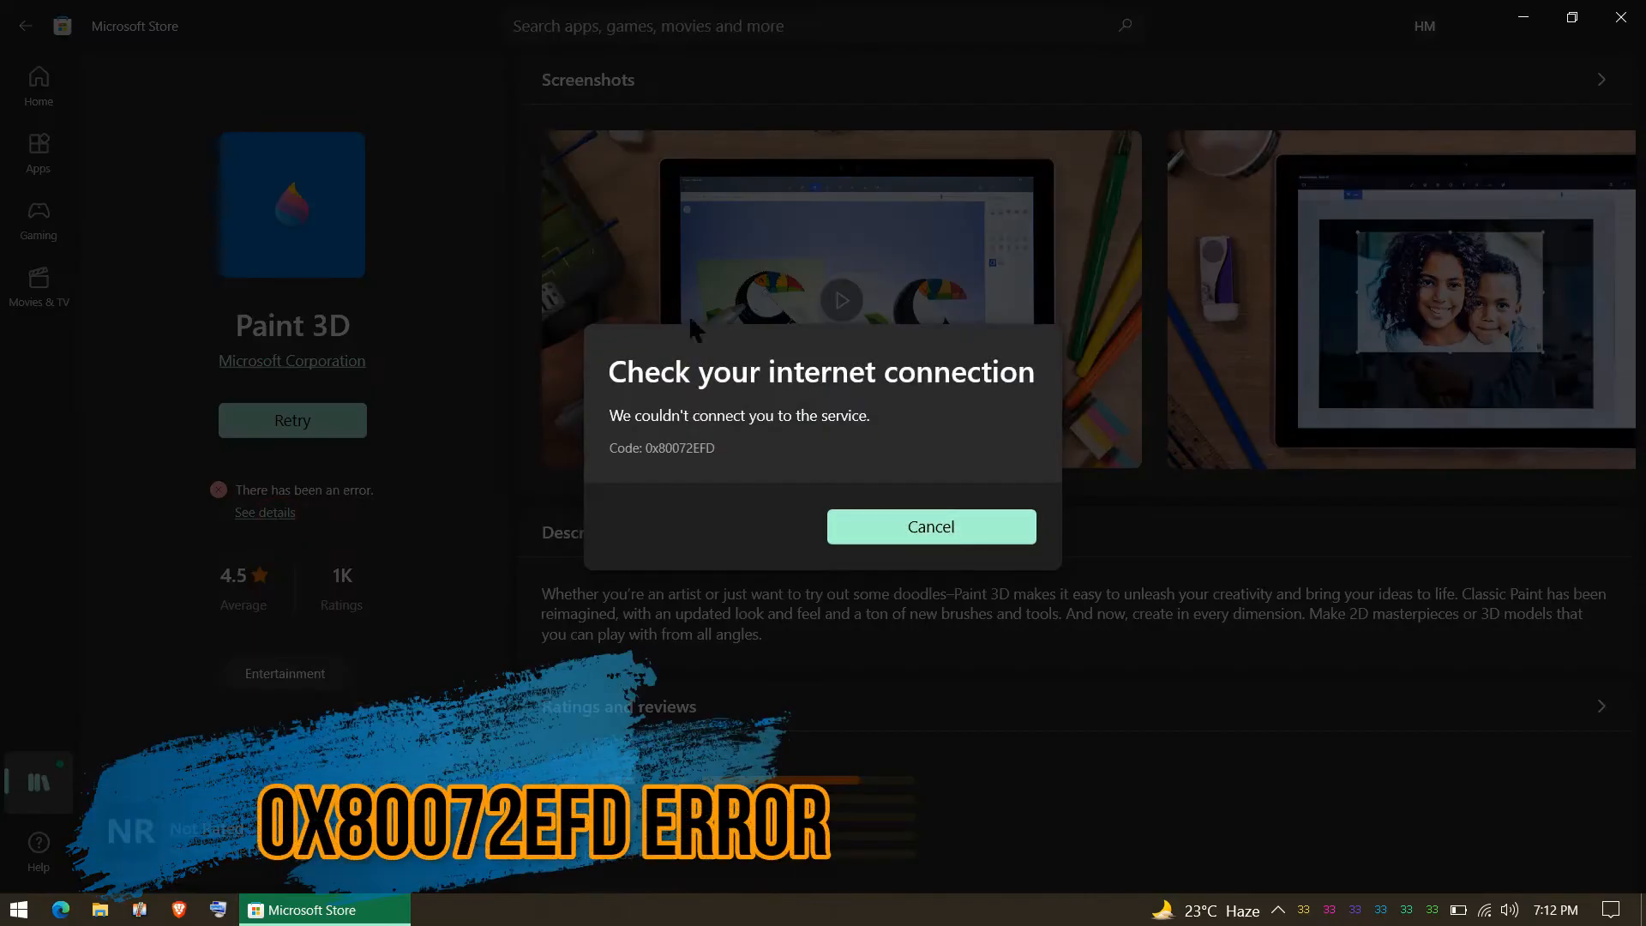
pyautogui.moveTo(668, 447)
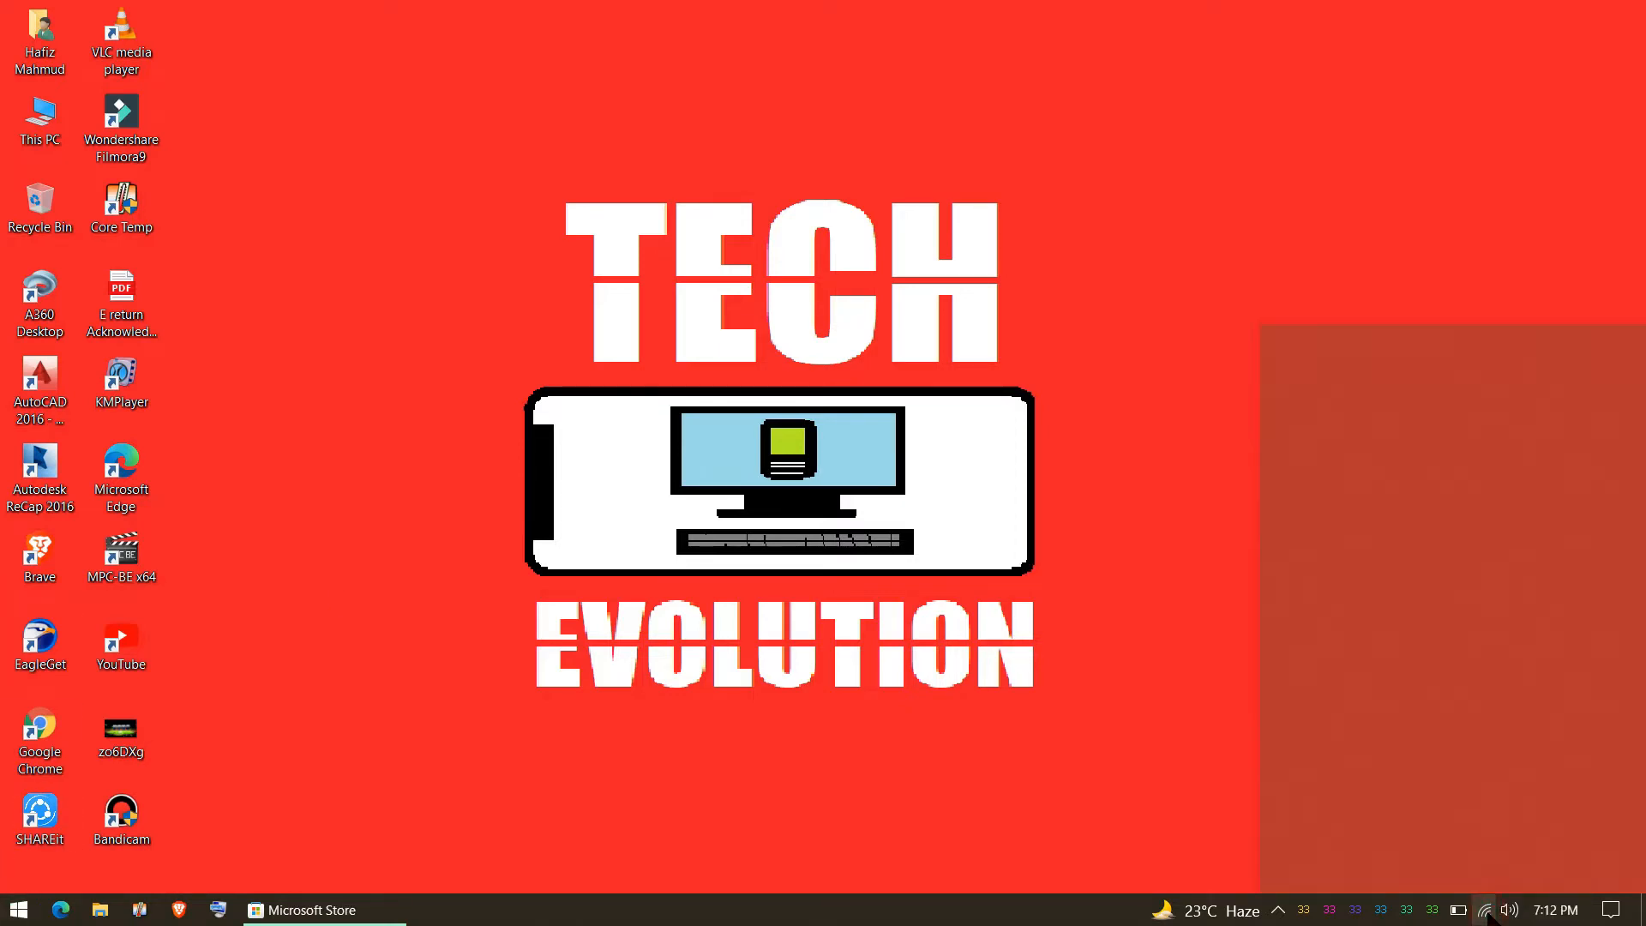
pyautogui.click(1485, 908)
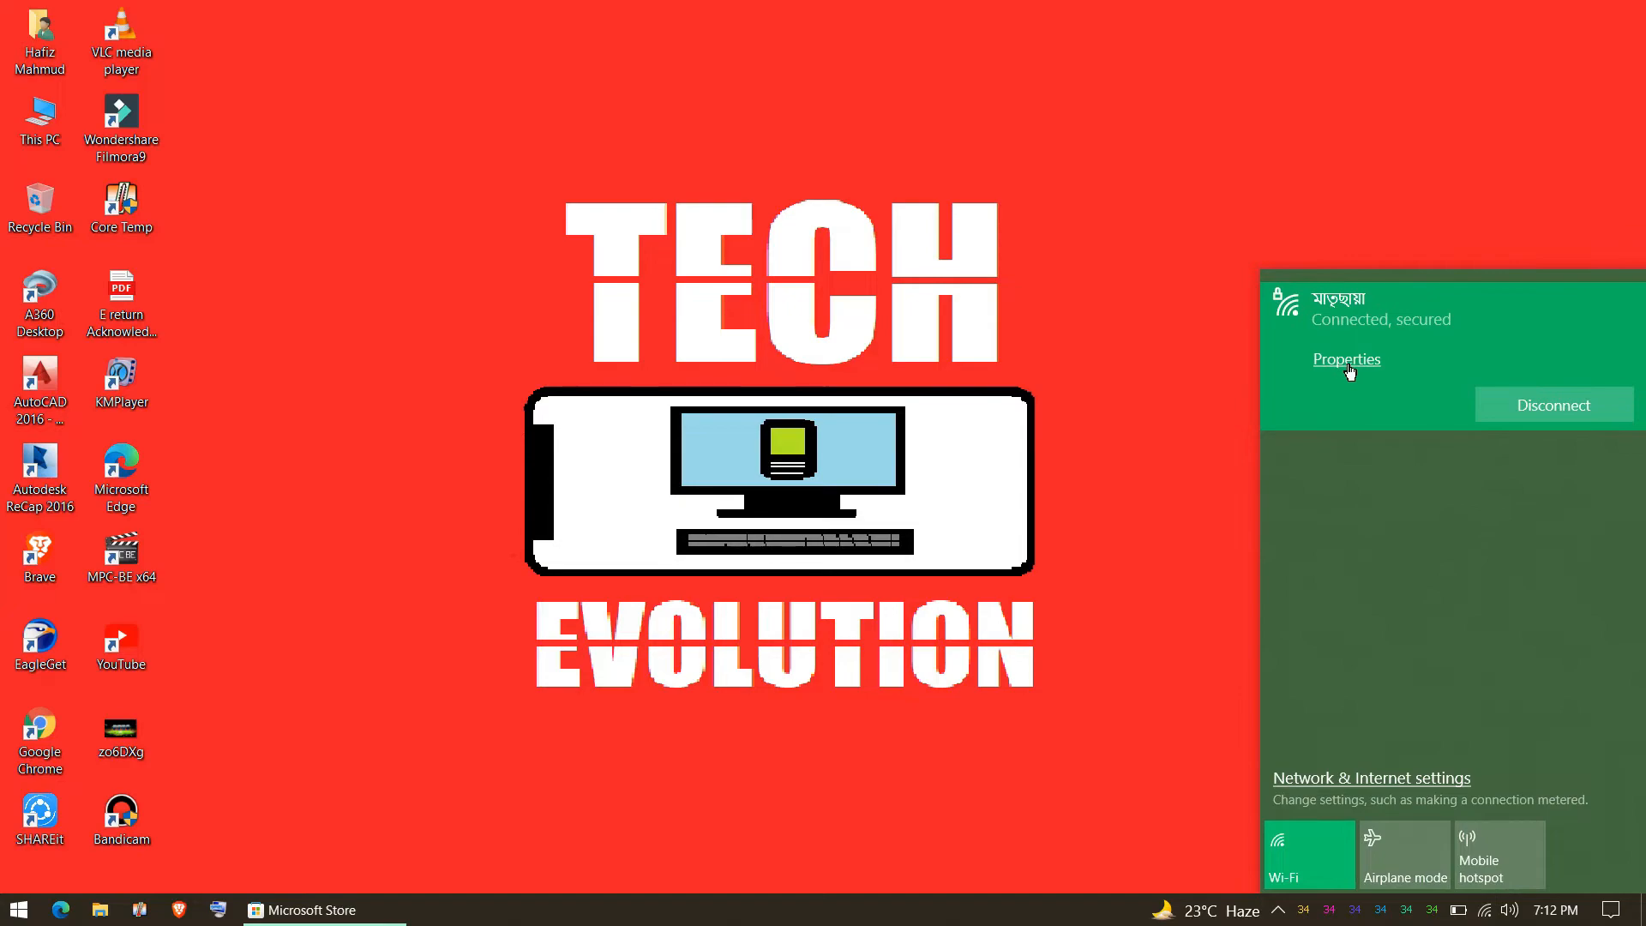
pyautogui.click(1348, 358)
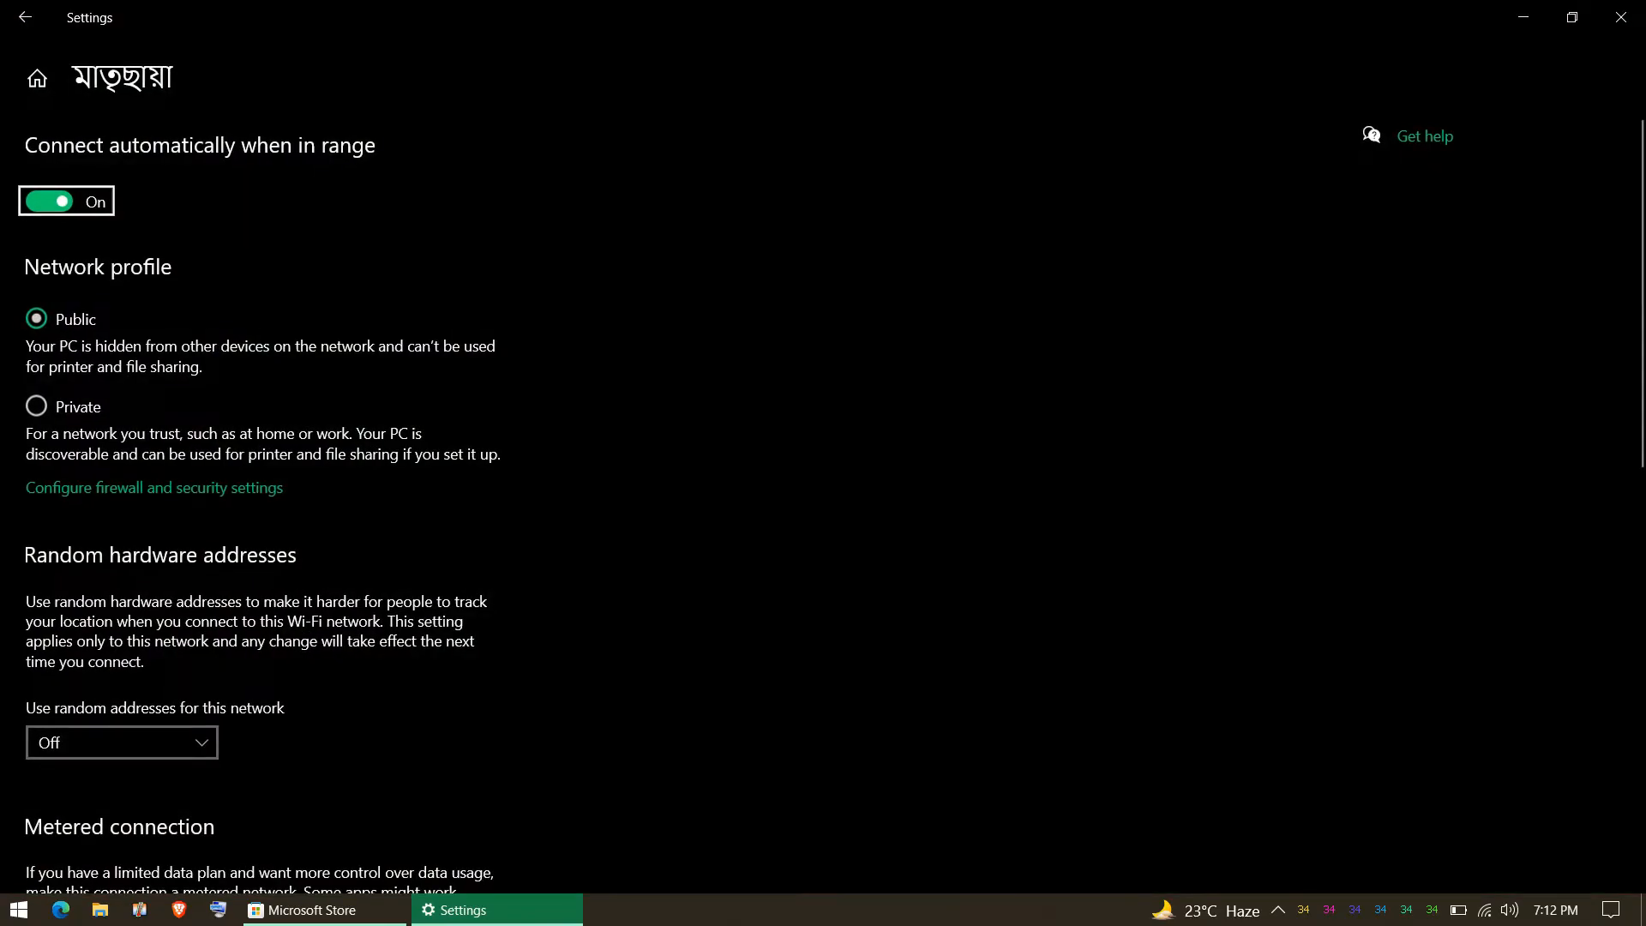
pyautogui.scroll(-3)
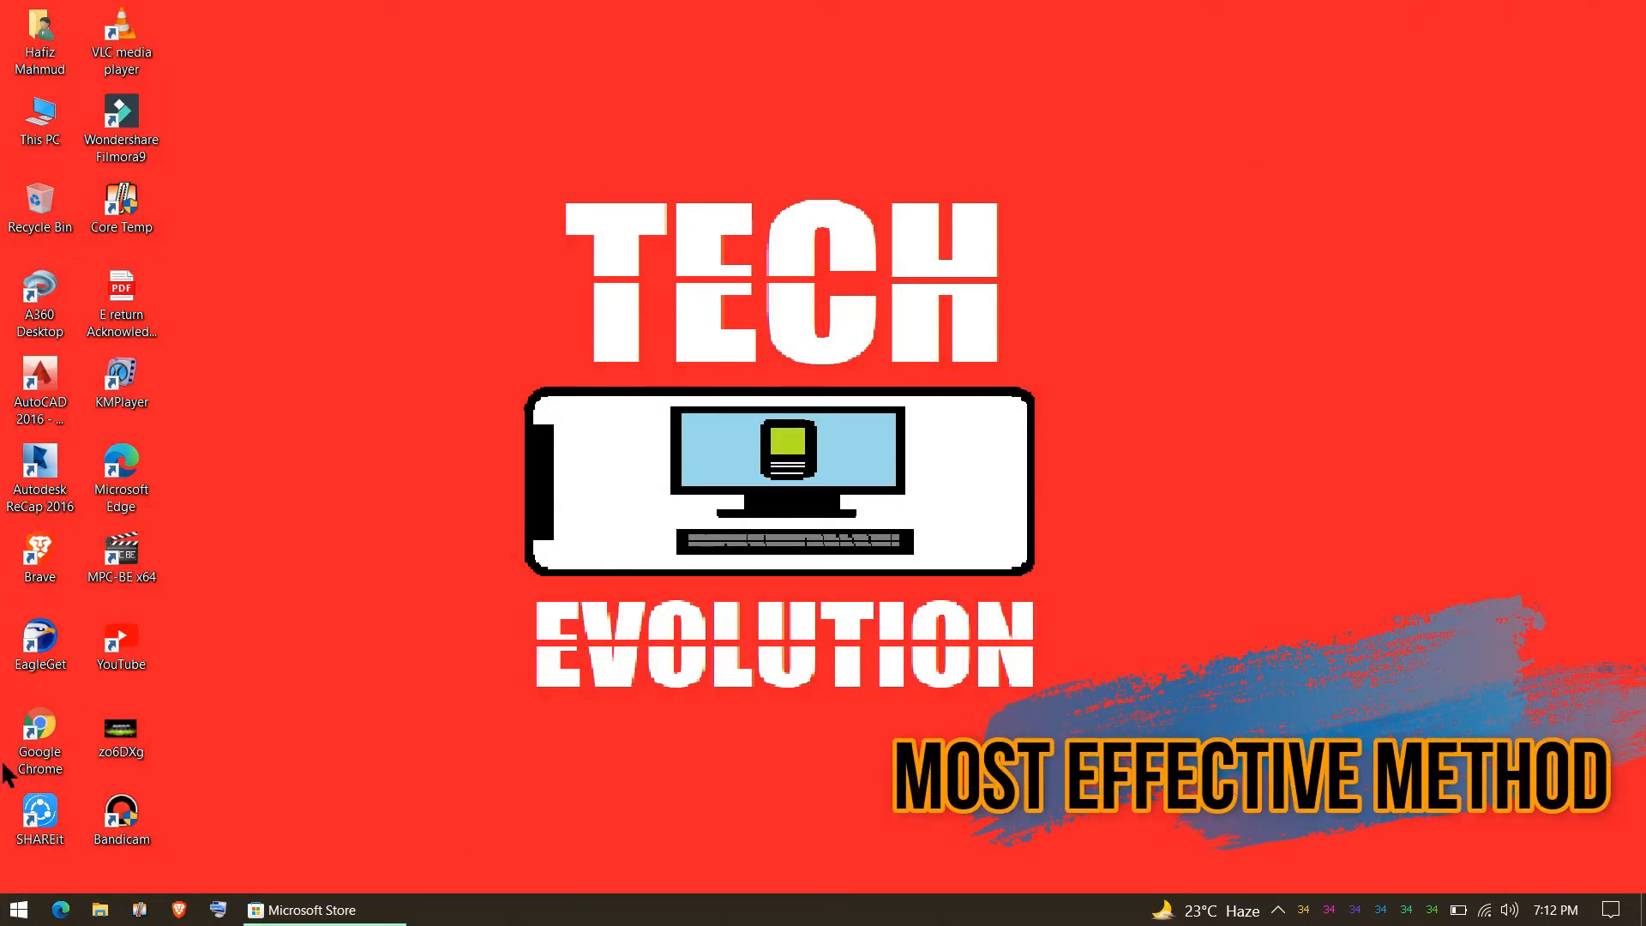
# Reach Network & Internet from Start > Settings and bring up the Wi-Fi adapter's status
pyautogui.click(17, 908)
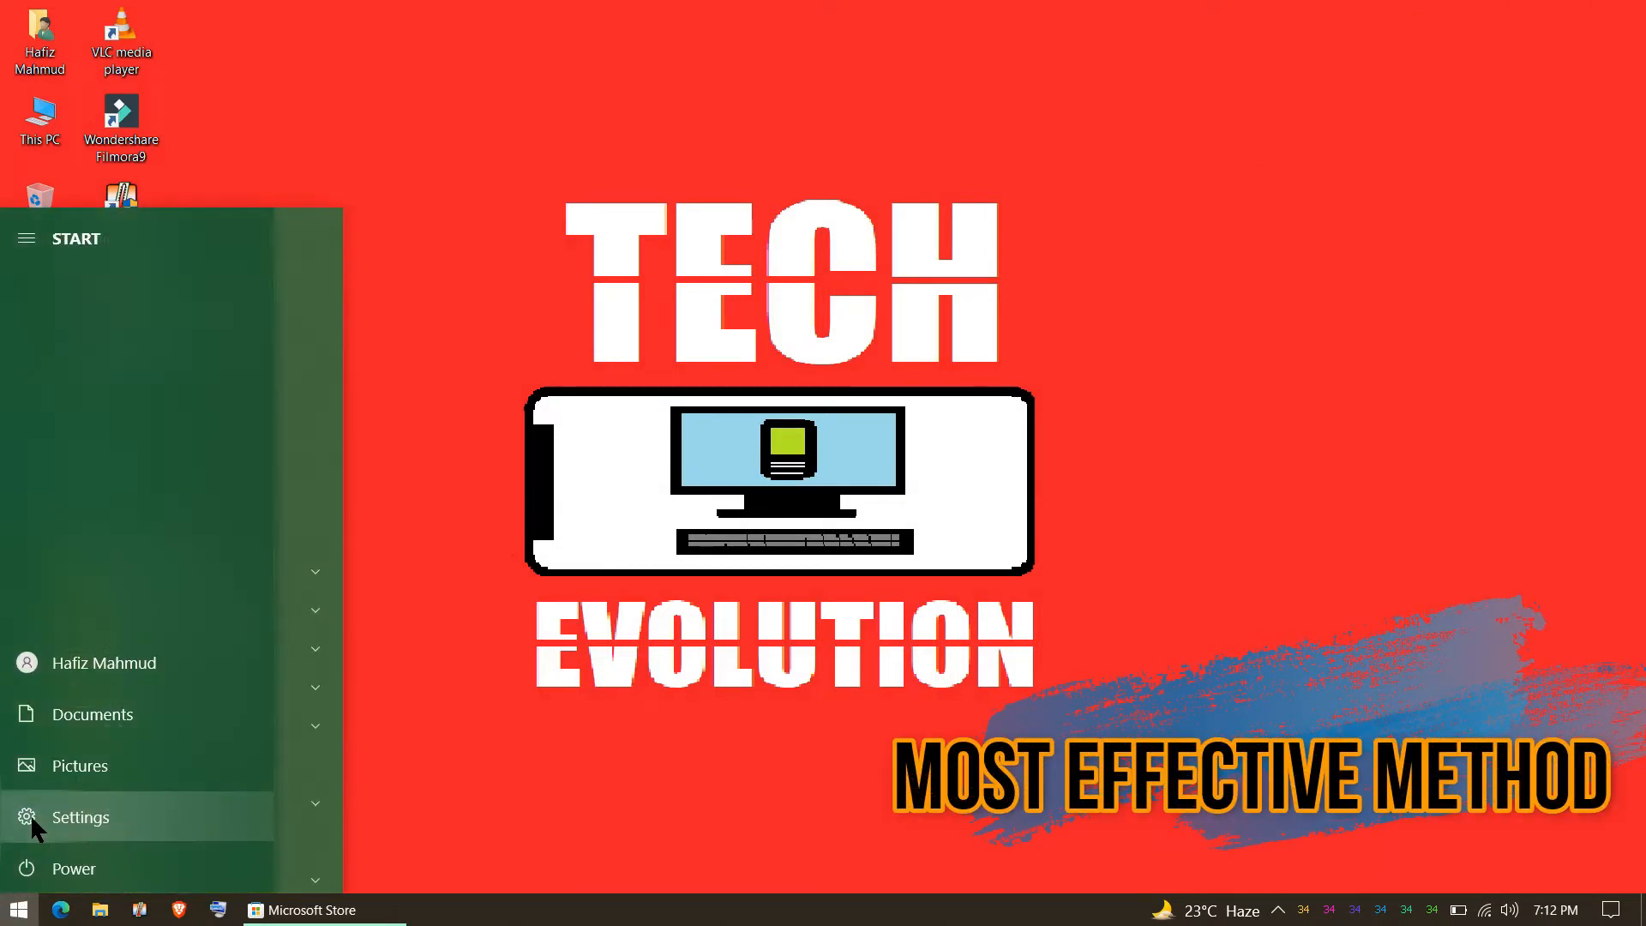
pyautogui.click(81, 816)
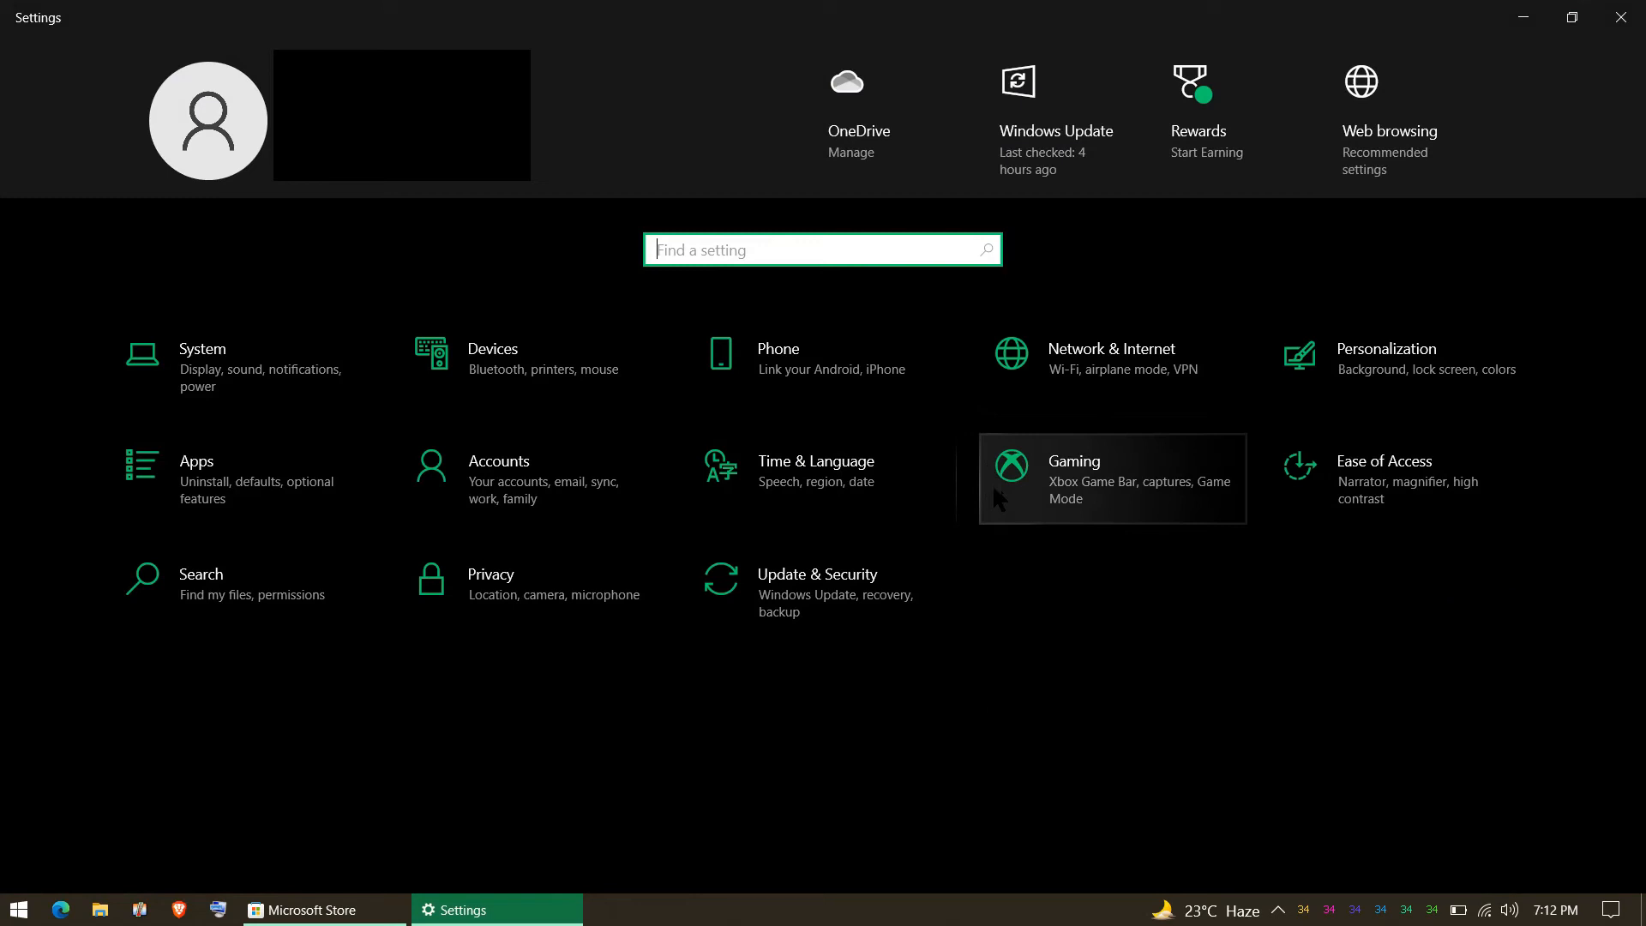
pyautogui.moveTo(1123, 366)
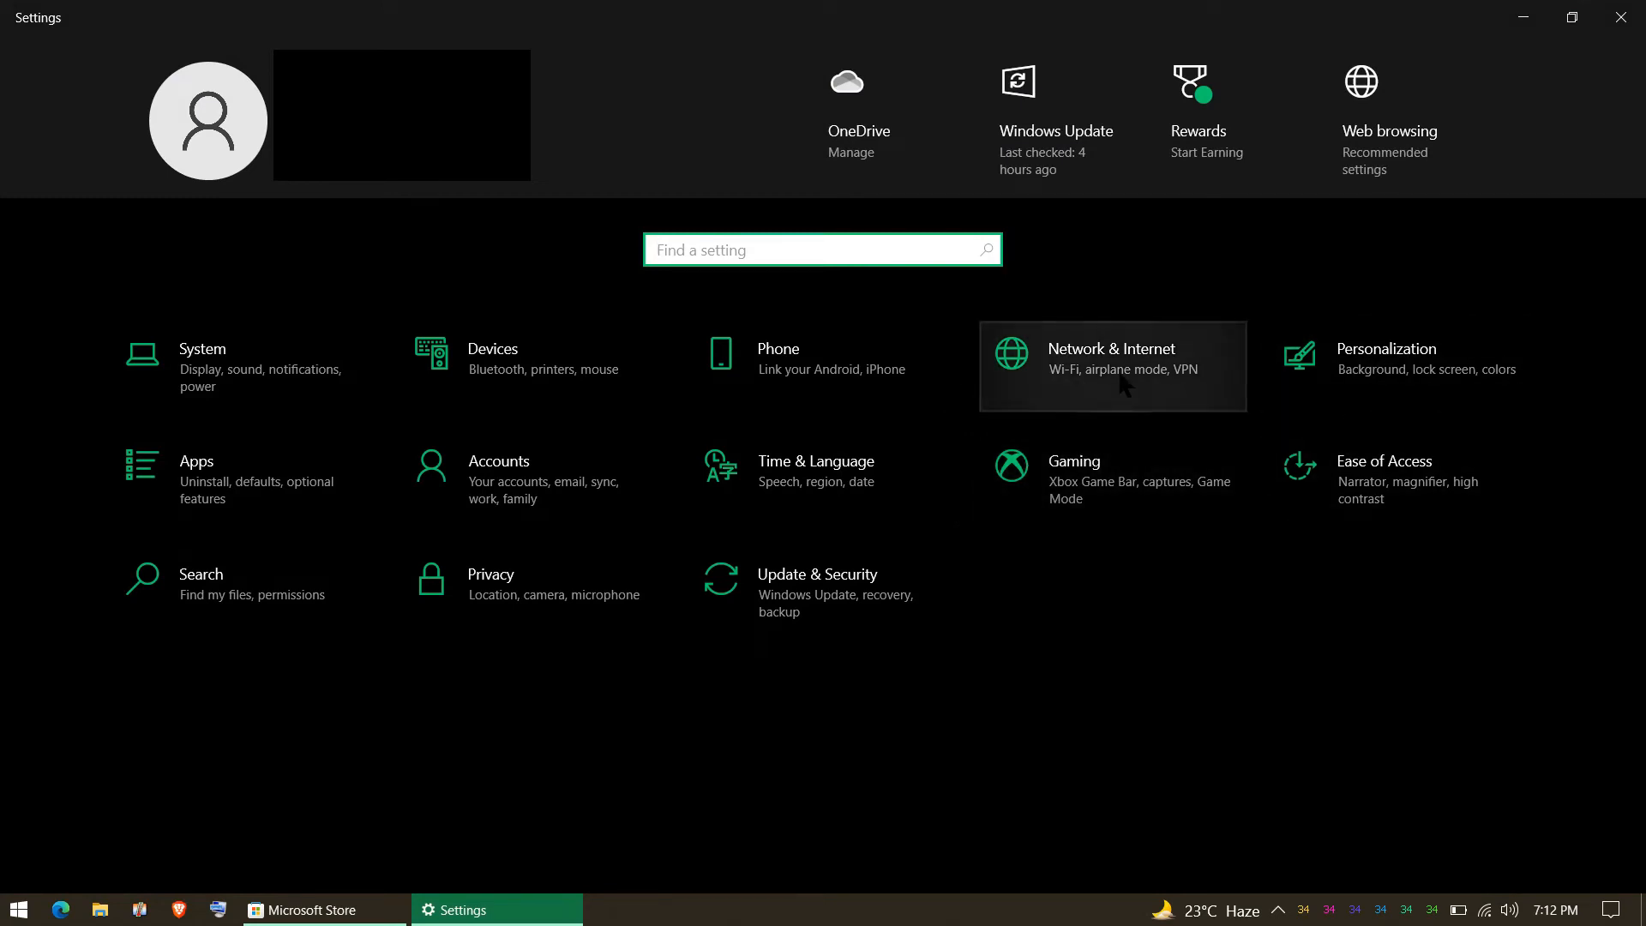
pyautogui.click(1111, 356)
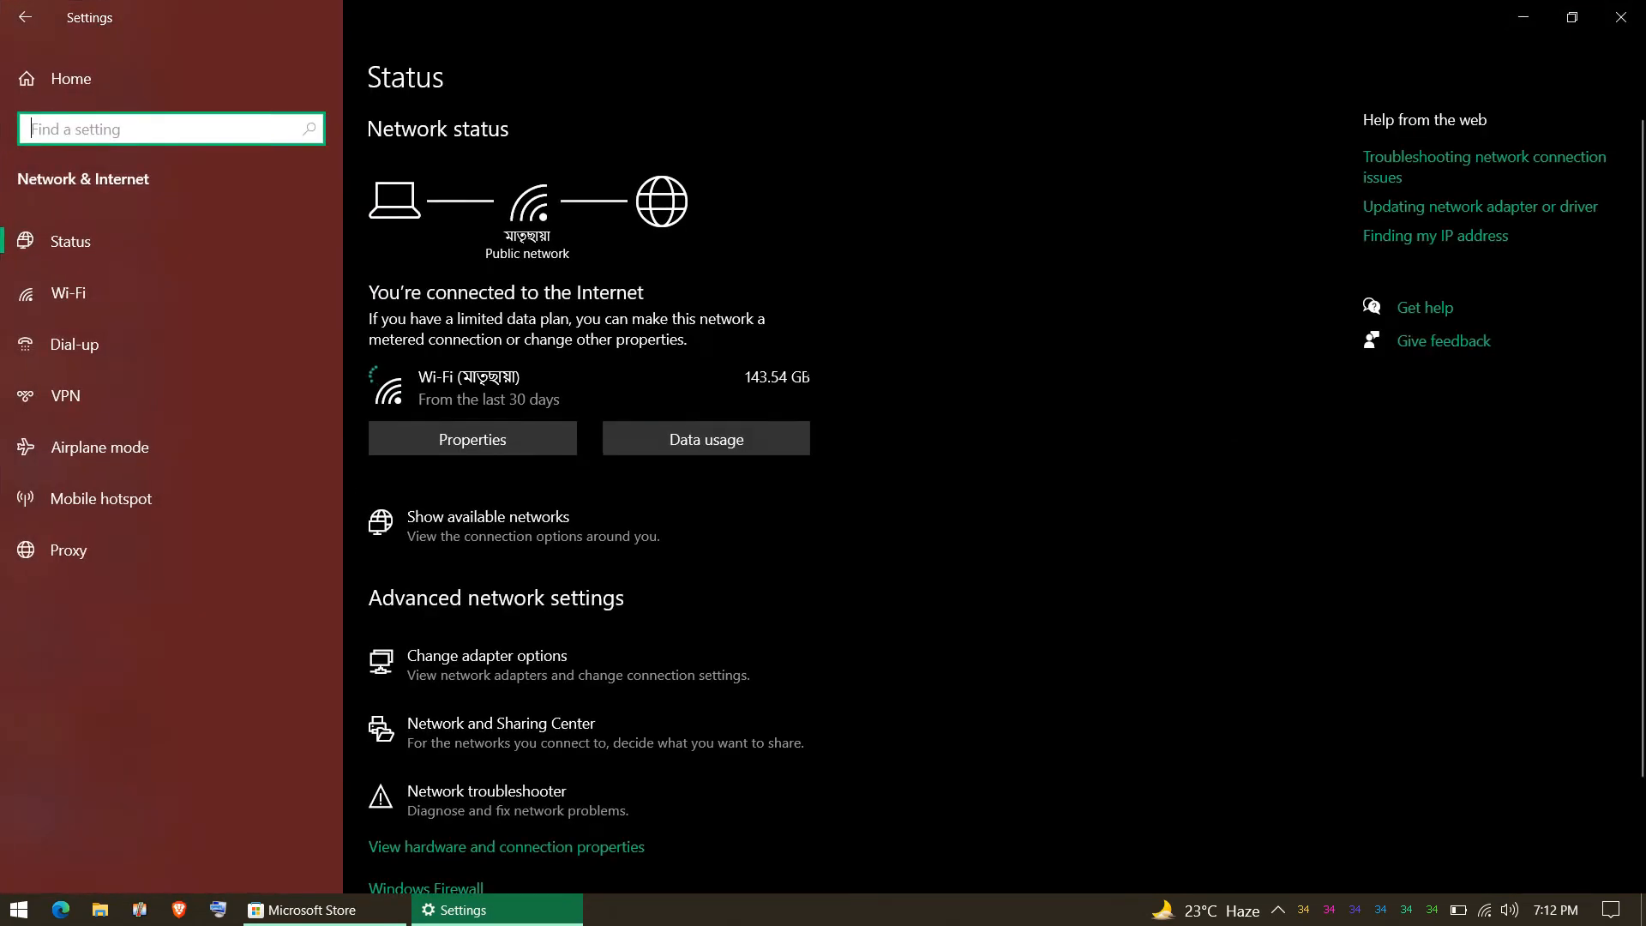
pyautogui.scroll(-3)
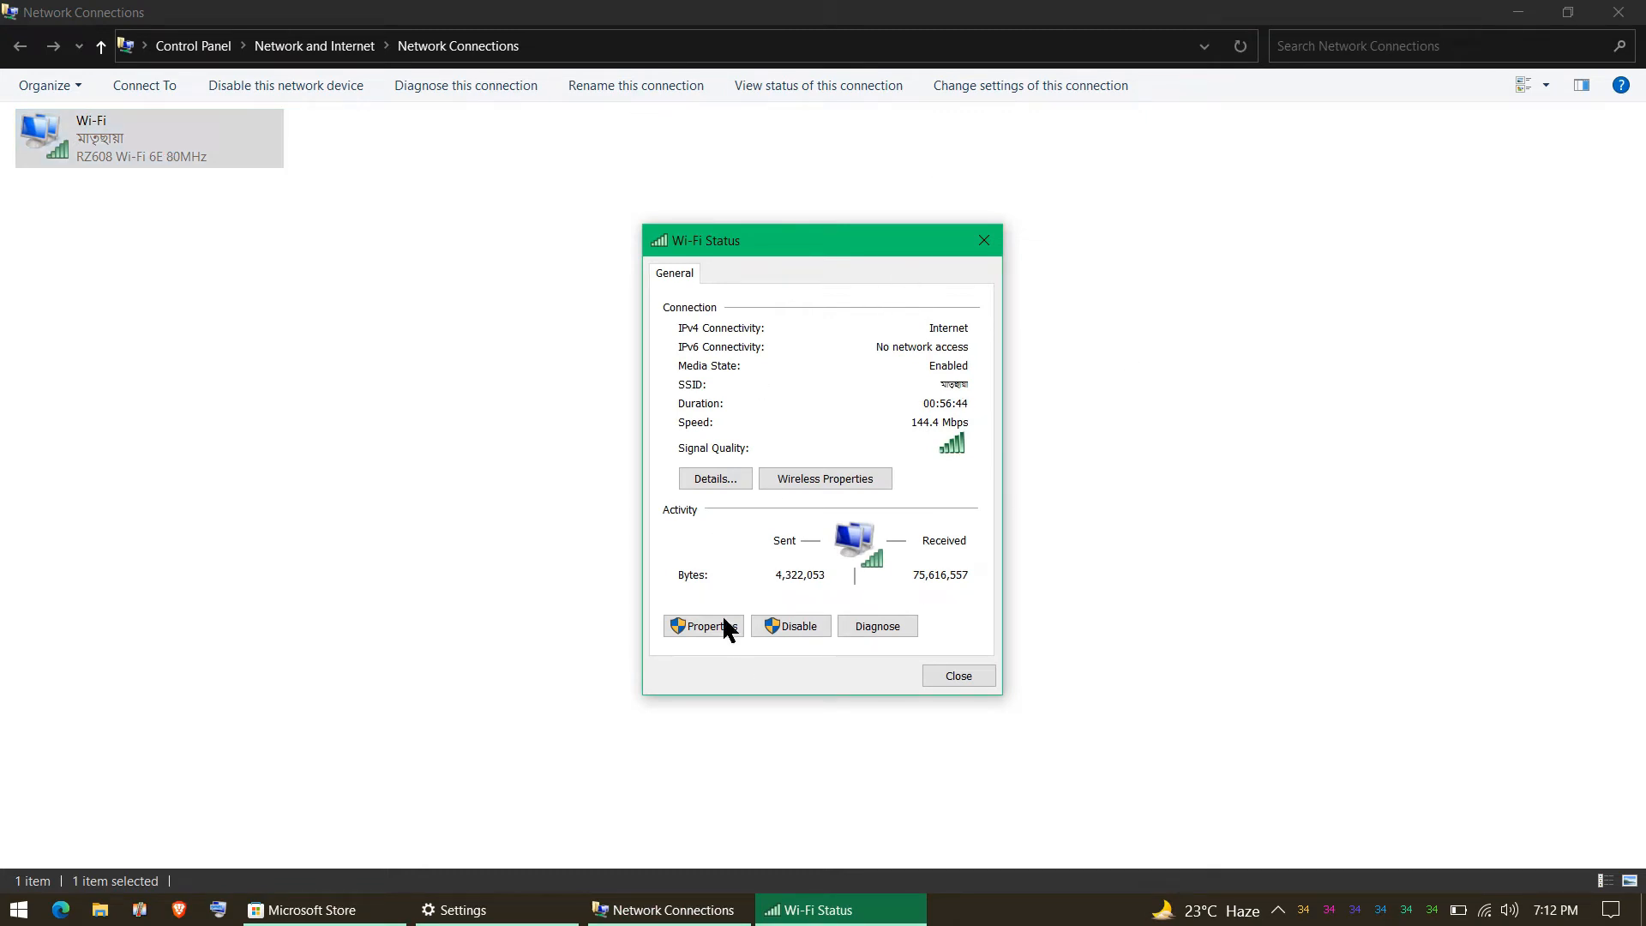
# Set the Wi-Fi adapter's IPv4 DNS servers to 8.8.8.8 and 8.8.4.4 and confirm
pyautogui.click(703, 626)
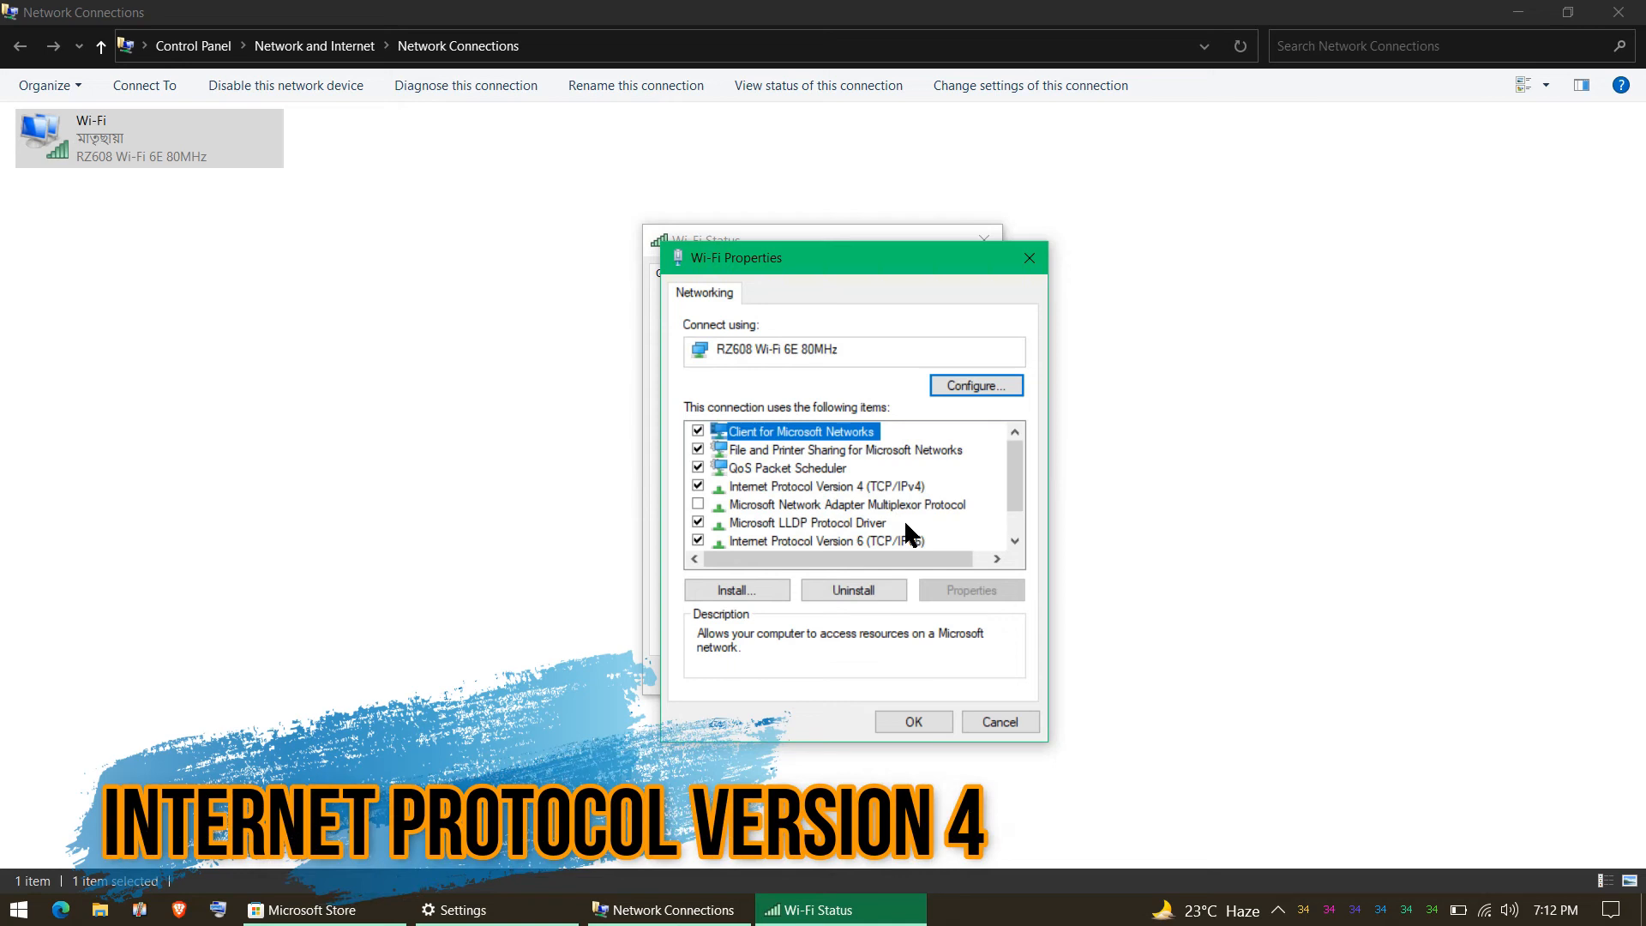
pyautogui.moveTo(785, 488)
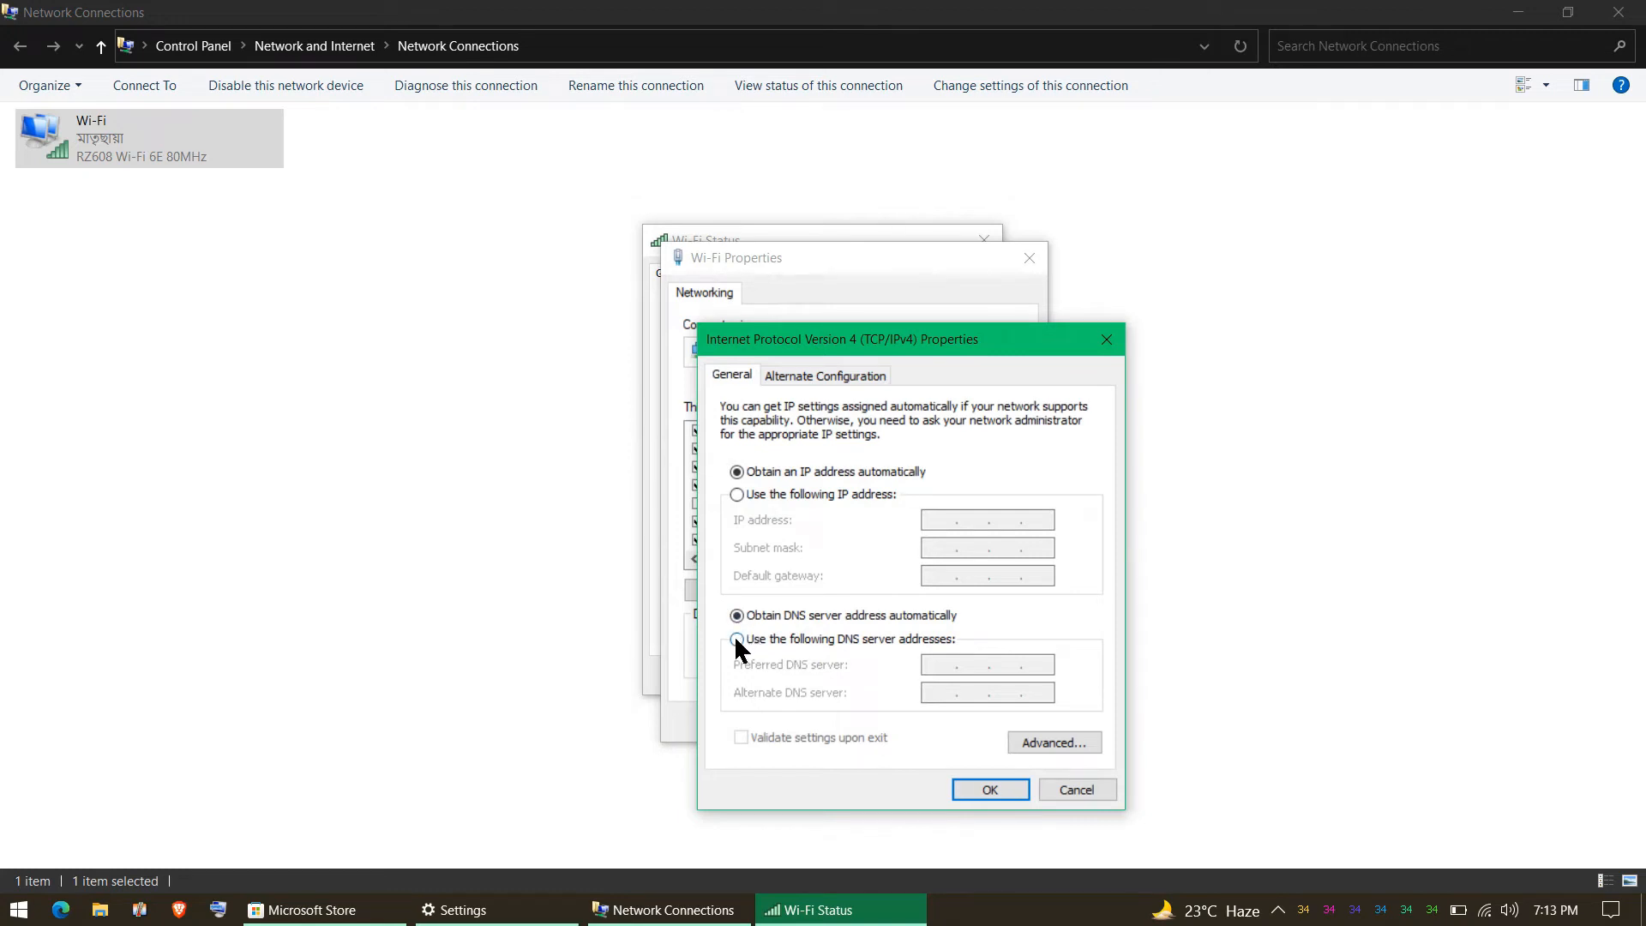
pyautogui.moveTo(788, 639)
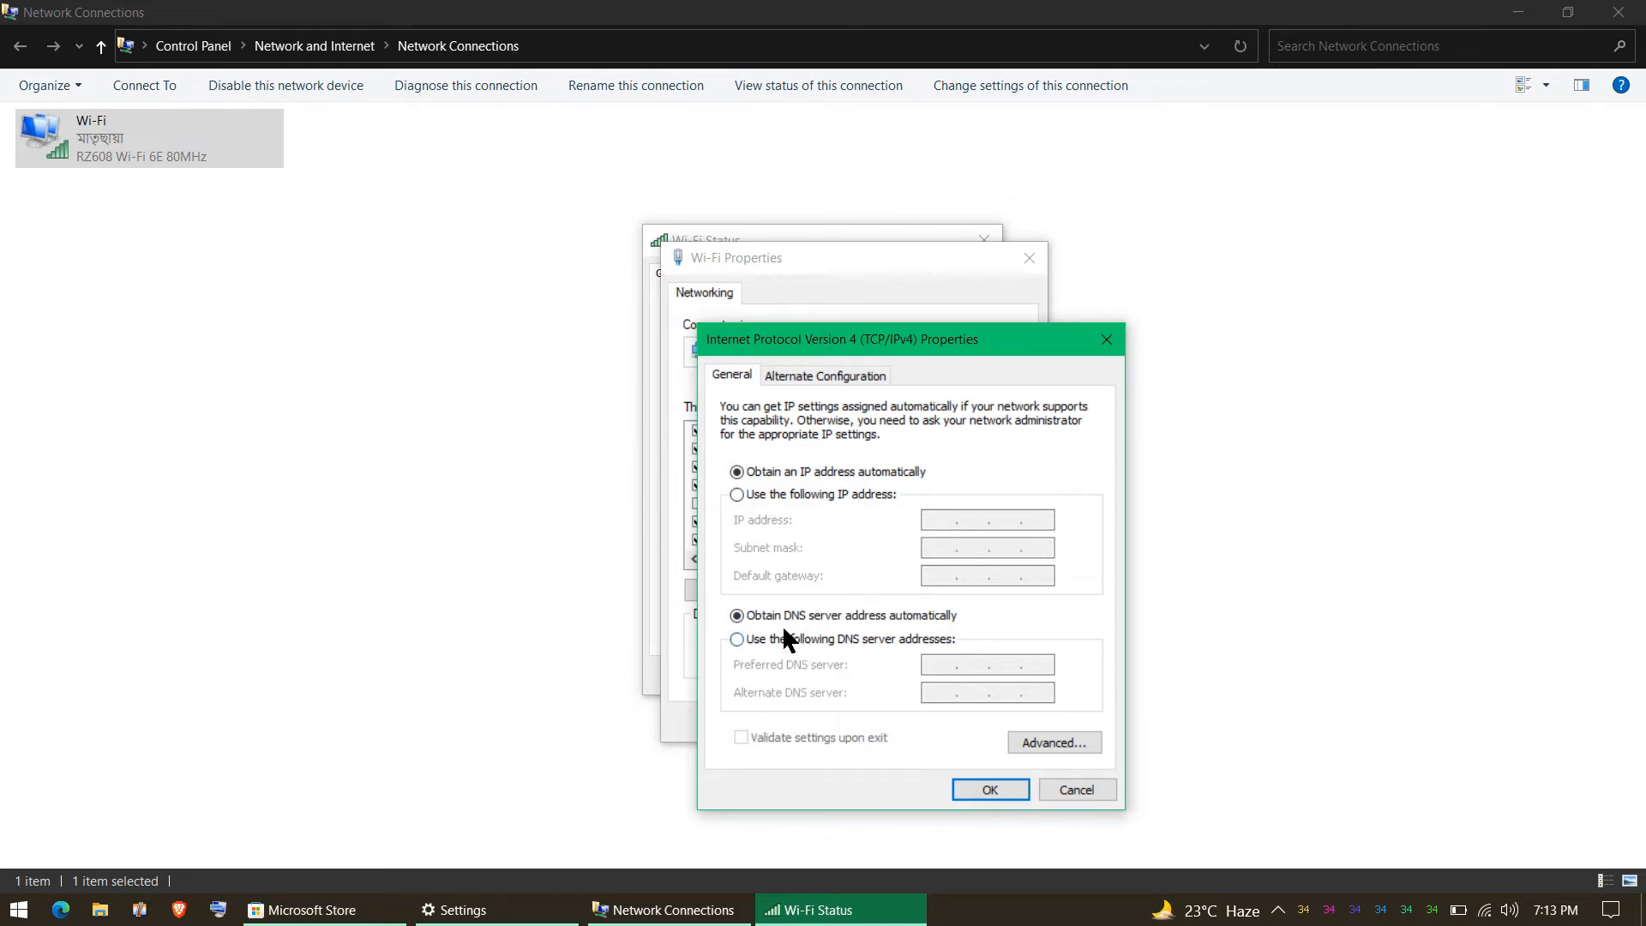
pyautogui.click(737, 638)
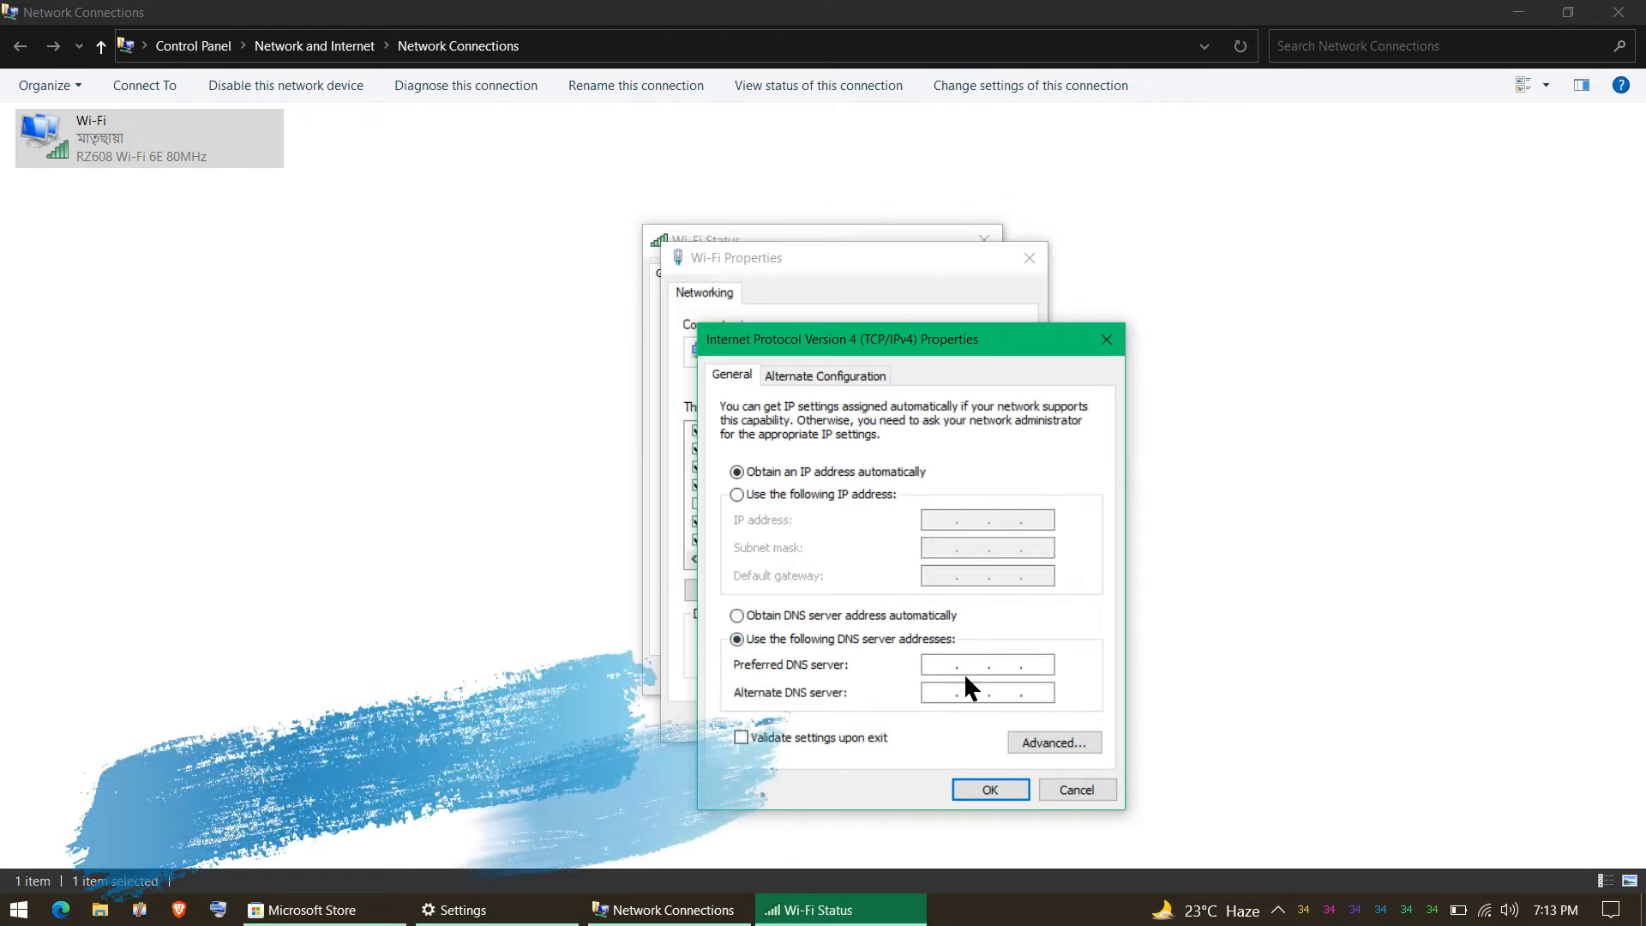
pyautogui.write('8.8.8.8')
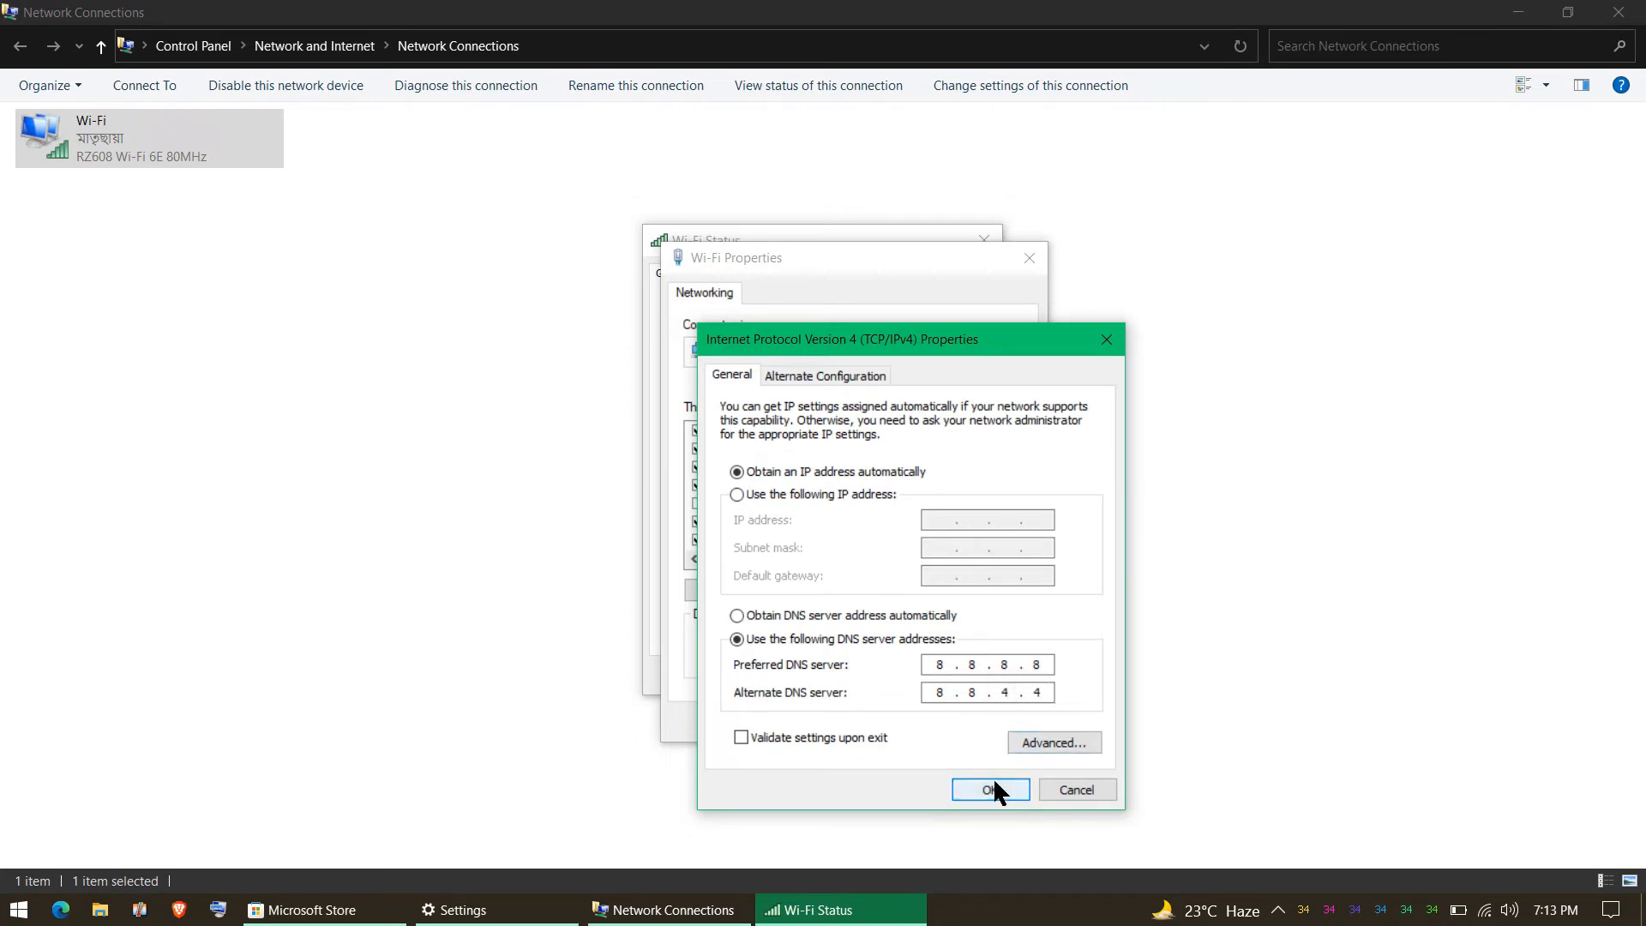
pyautogui.click(984, 789)
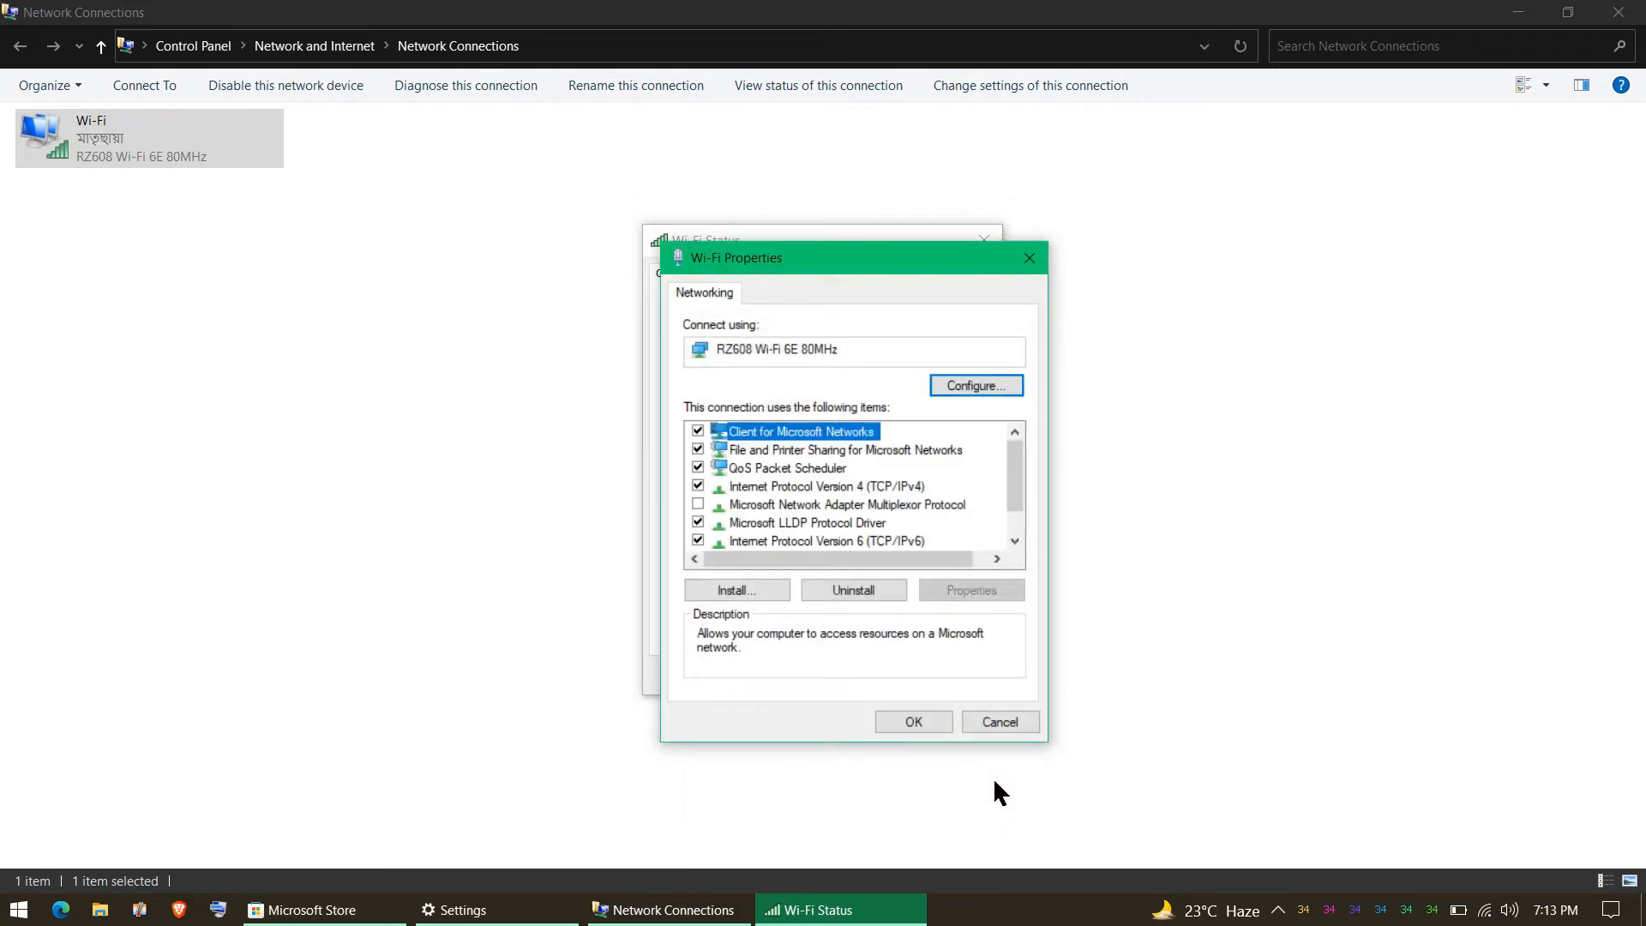
# Return to Microsoft Store and retry the Paint 3D download so it starts receiving data
pyautogui.click(998, 722)
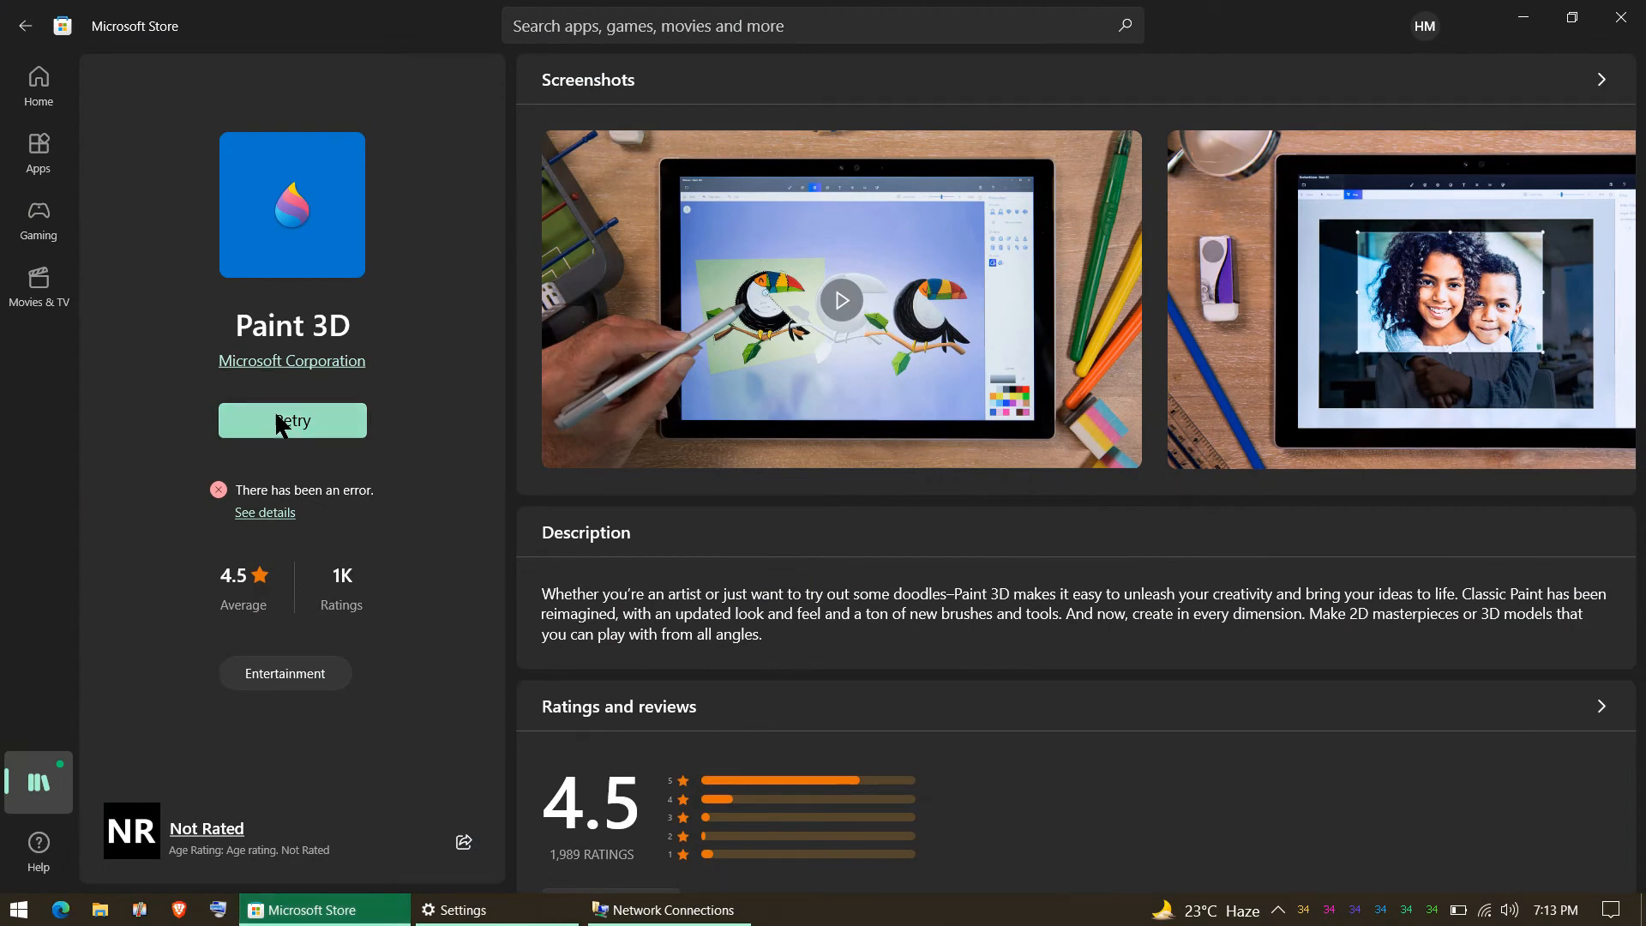
pyautogui.click(292, 420)
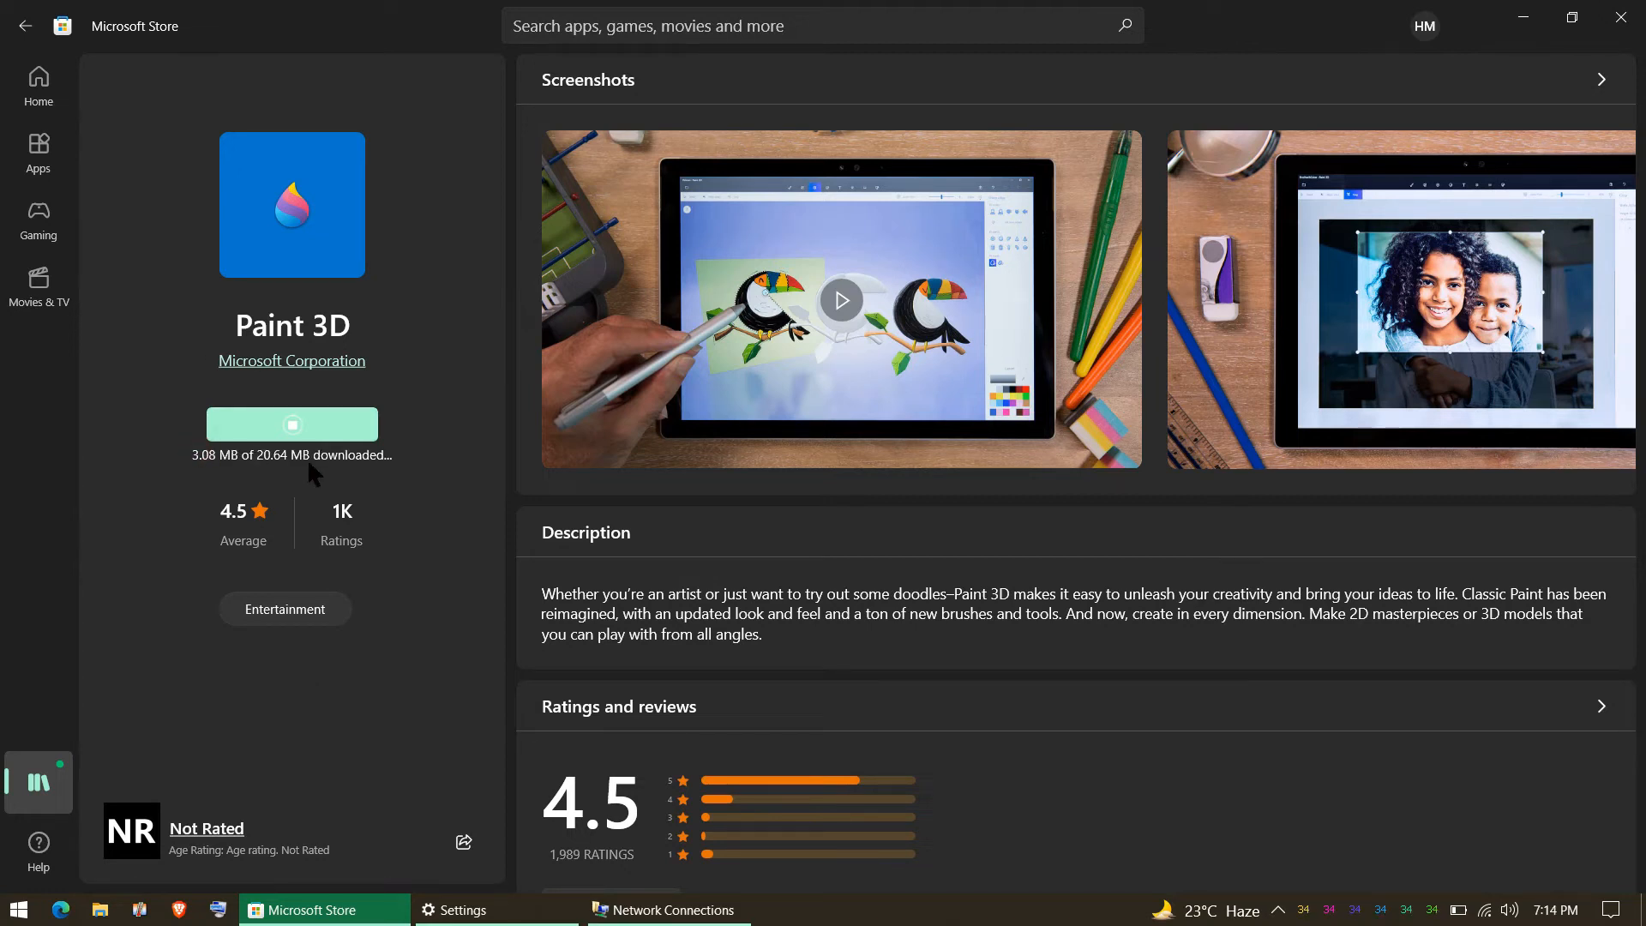
pyautogui.moveTo(1504, 20)
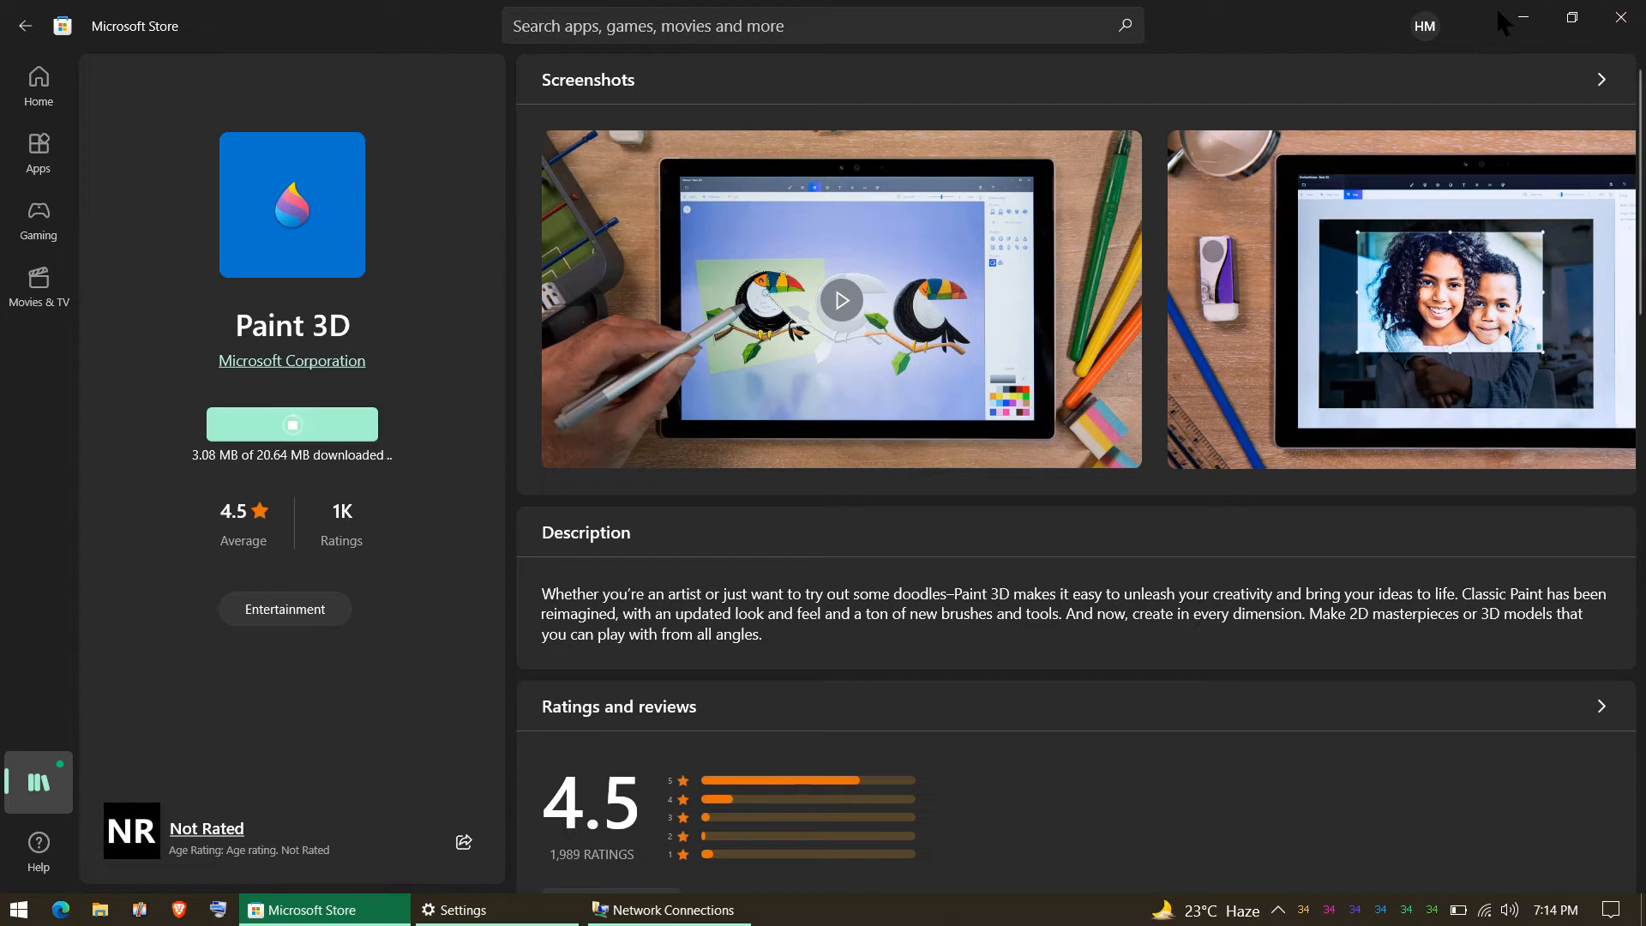
pyautogui.moveTo(910, 588)
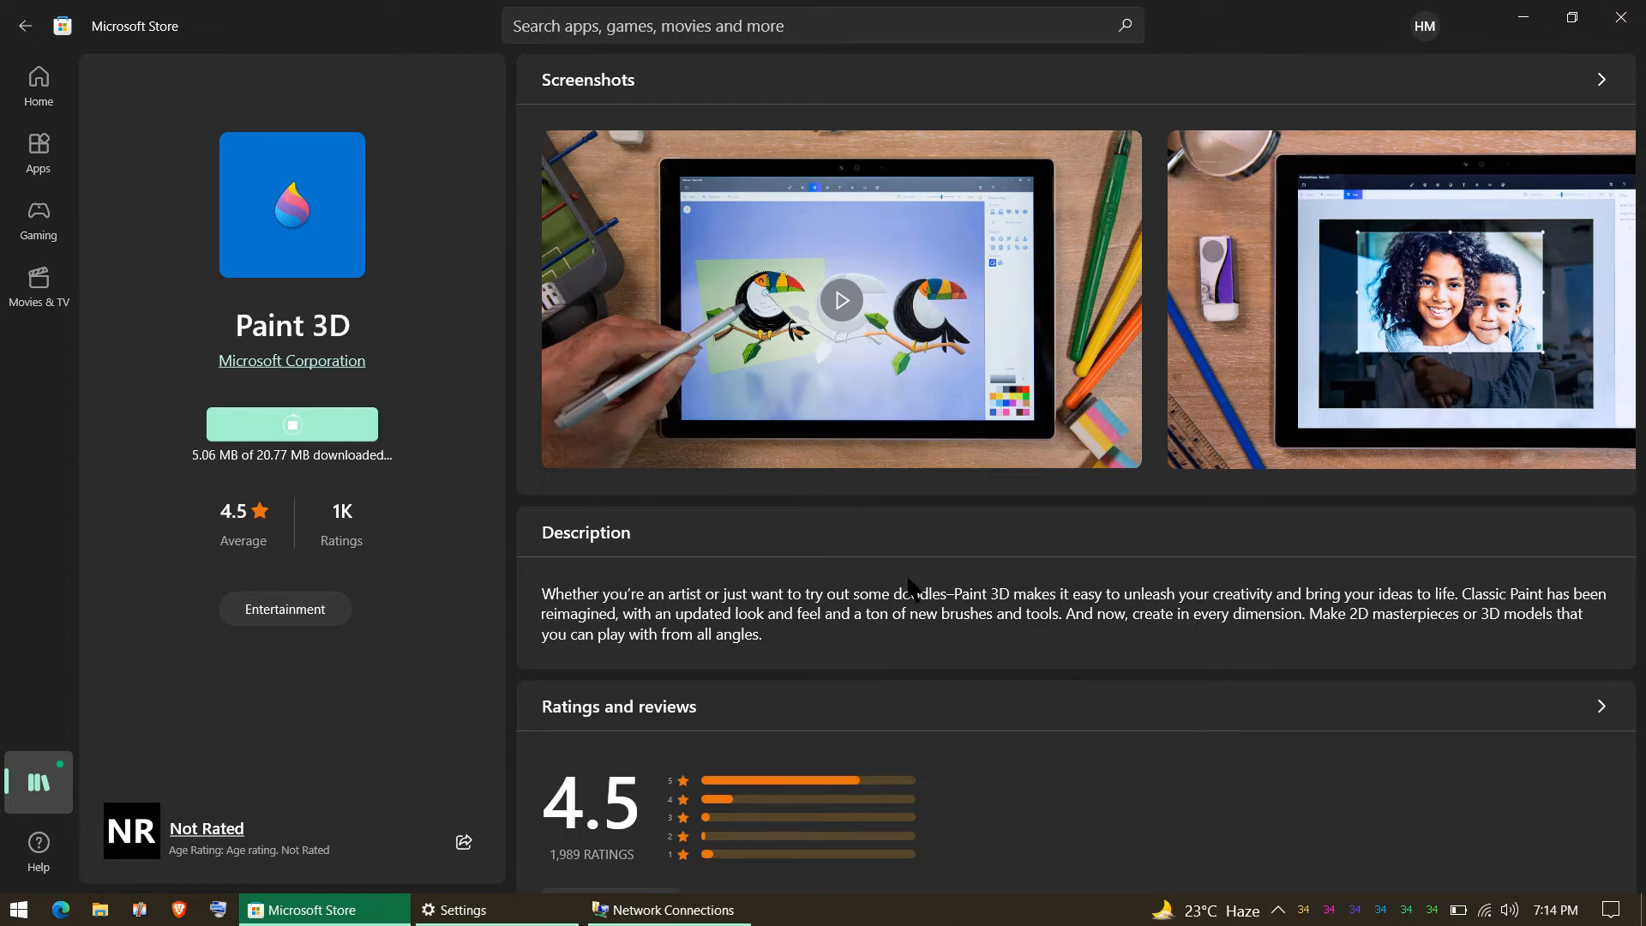